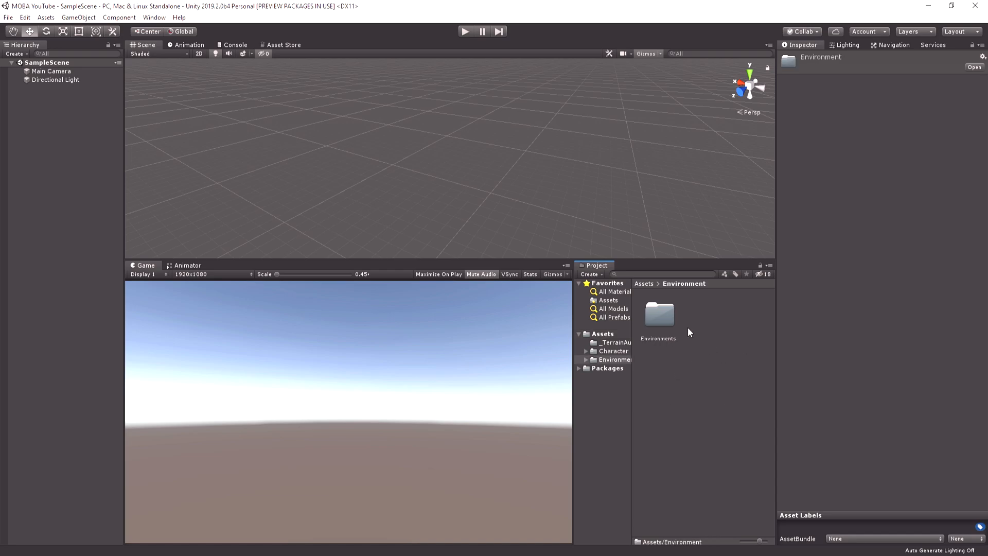
Save the Environments demo as a new scene named 'Main Game Scene' and attach CameraFollow to Main Camera
double_click(658, 313)
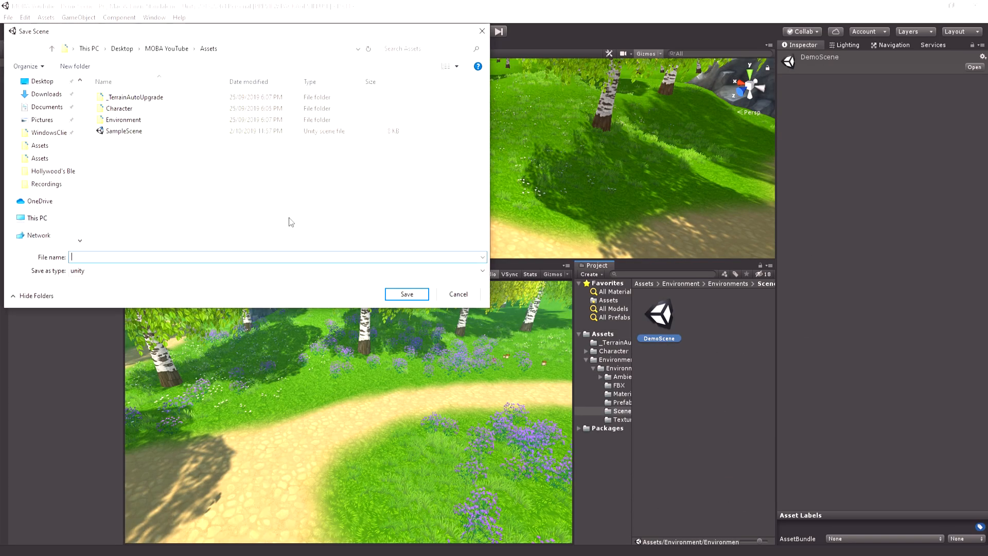
text(Main Game Scene)
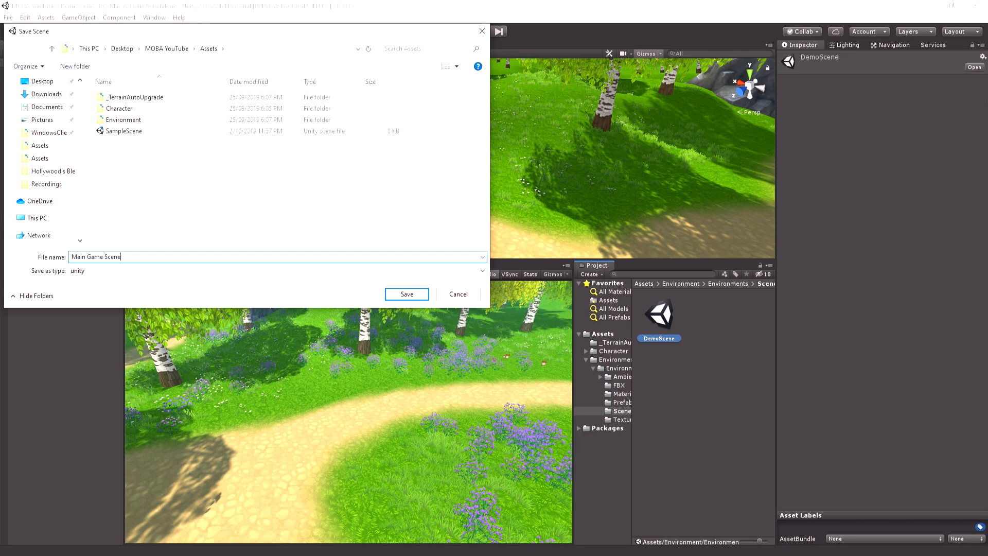
click(405, 295)
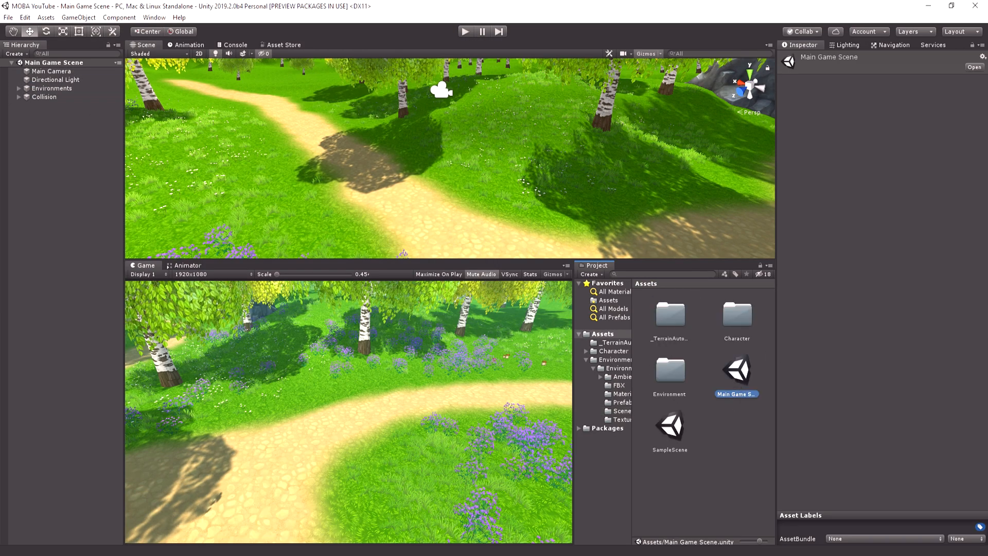
click(51, 71)
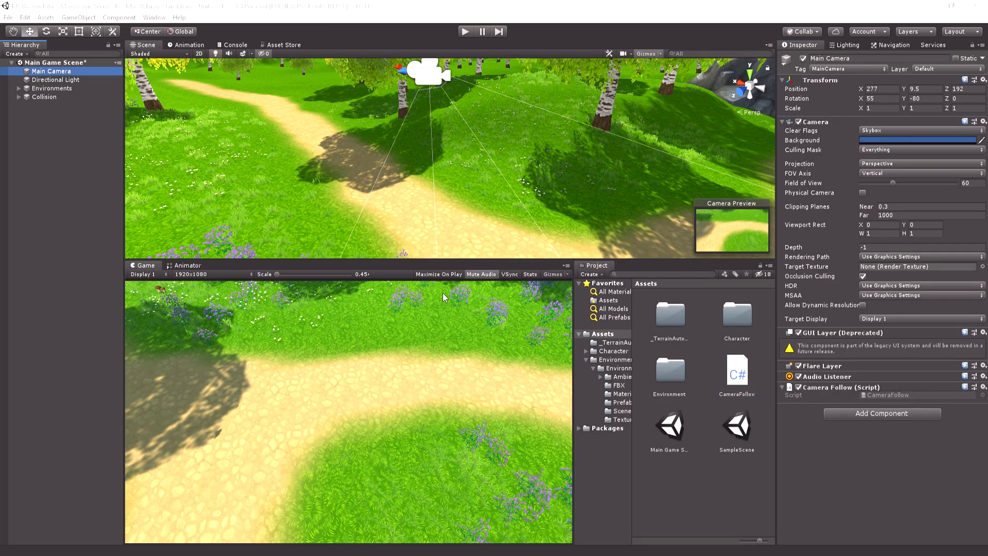
Mark the Terrain navigation-static and bake a navigation mesh over it
click(50, 114)
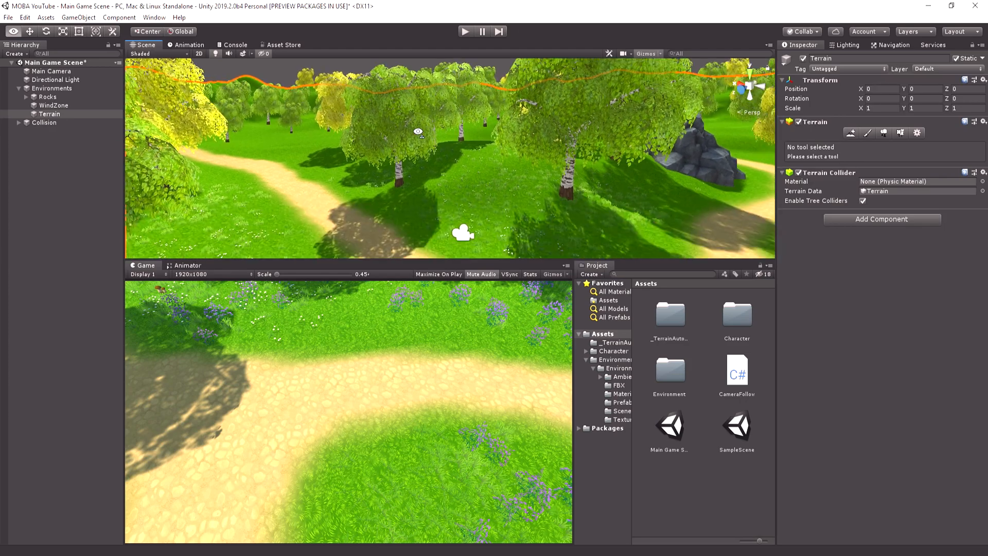
click(894, 45)
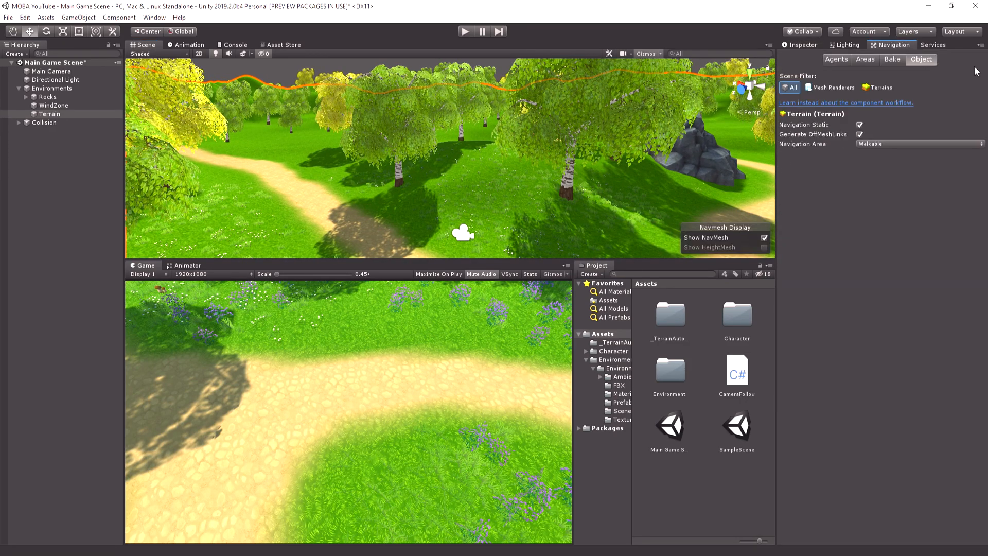
click(891, 59)
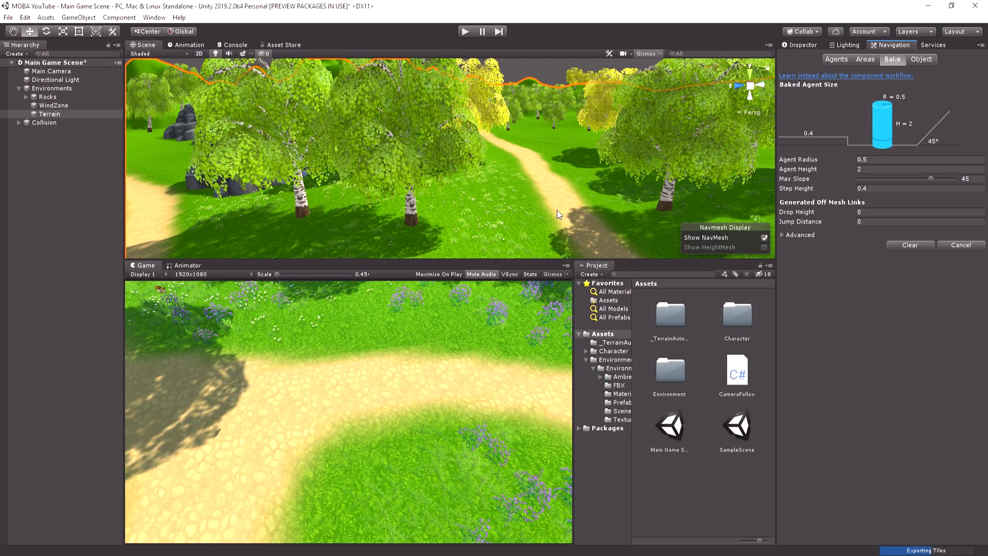
click(892, 245)
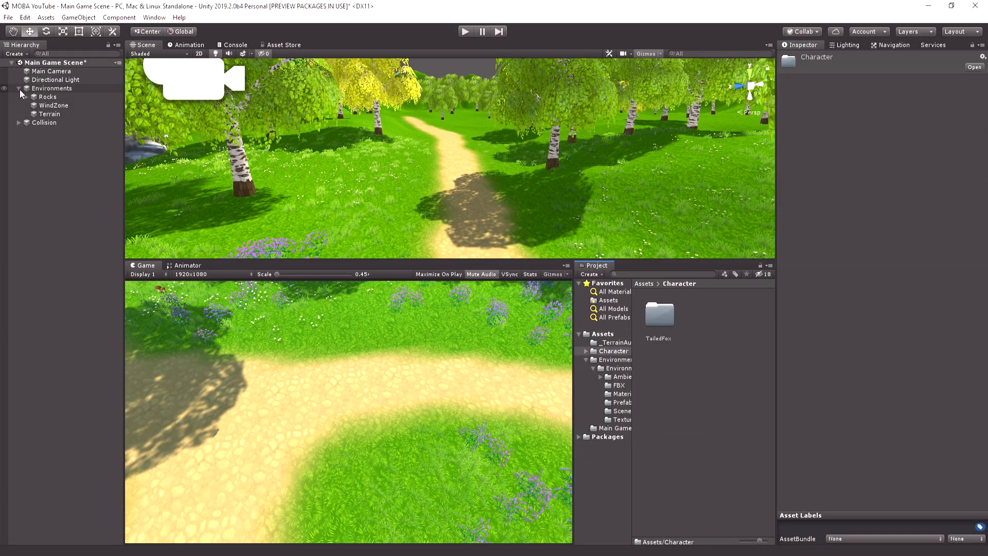
Place the TailedFox prefab with a Nav Mesh Agent, base offset -0.45 and speed 3.55
double_click(658, 315)
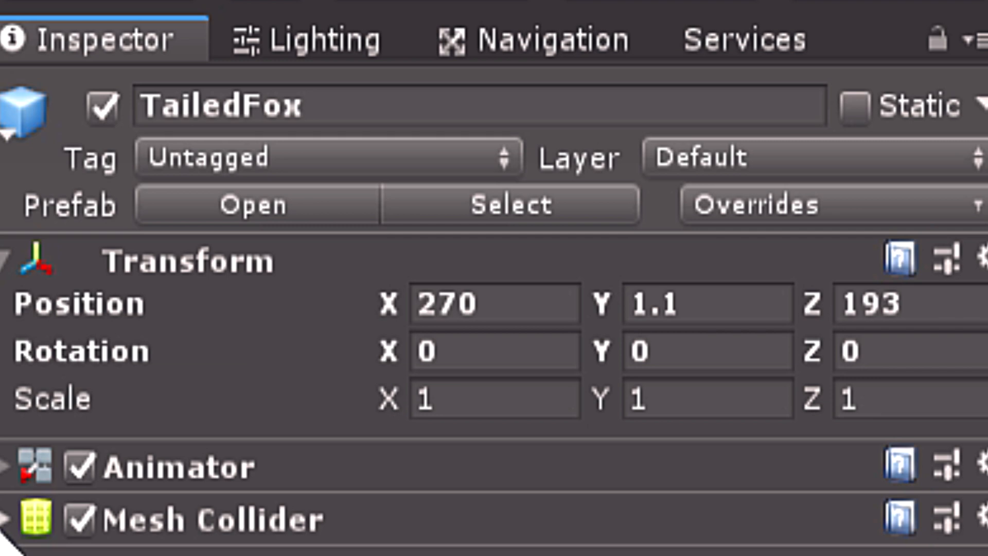
click(796, 141)
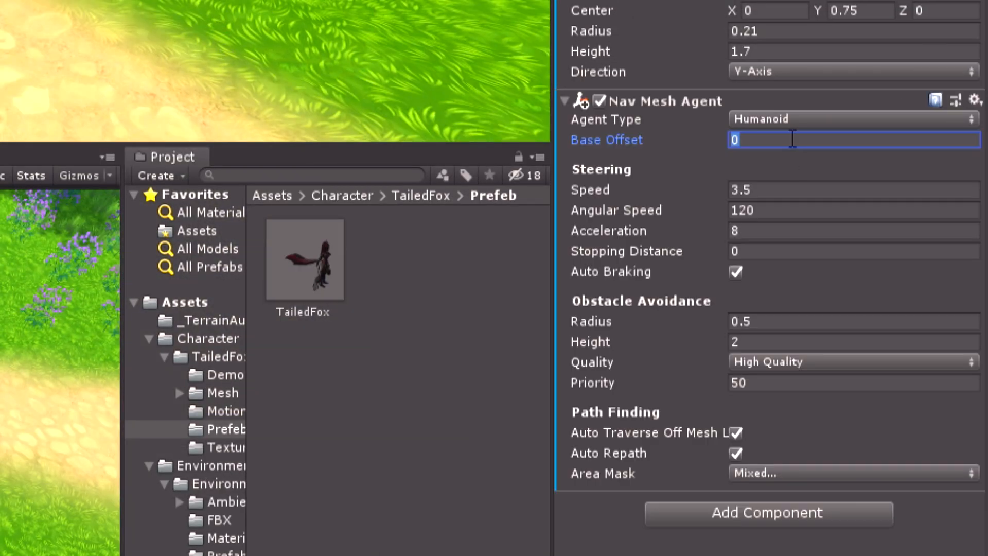
click(852, 210)
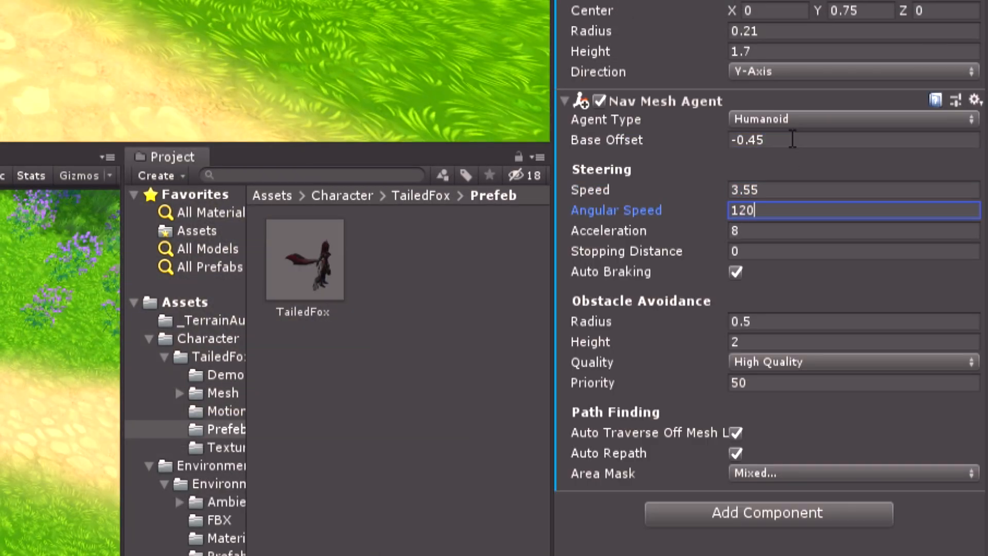
click(851, 321)
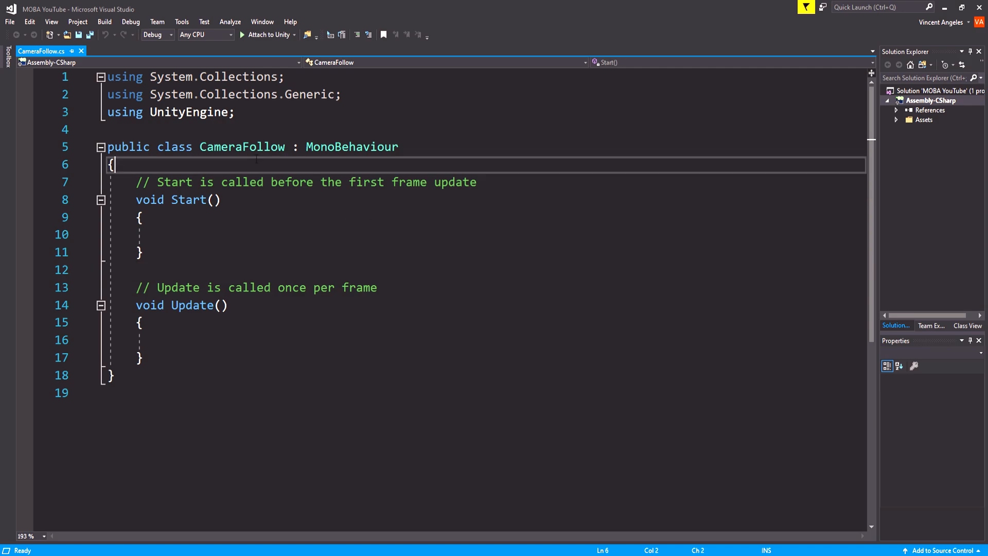
Declare the player transform, a private Vector3 cameraOffset and public float smoothness = 0.5f
text(public Transform player;)
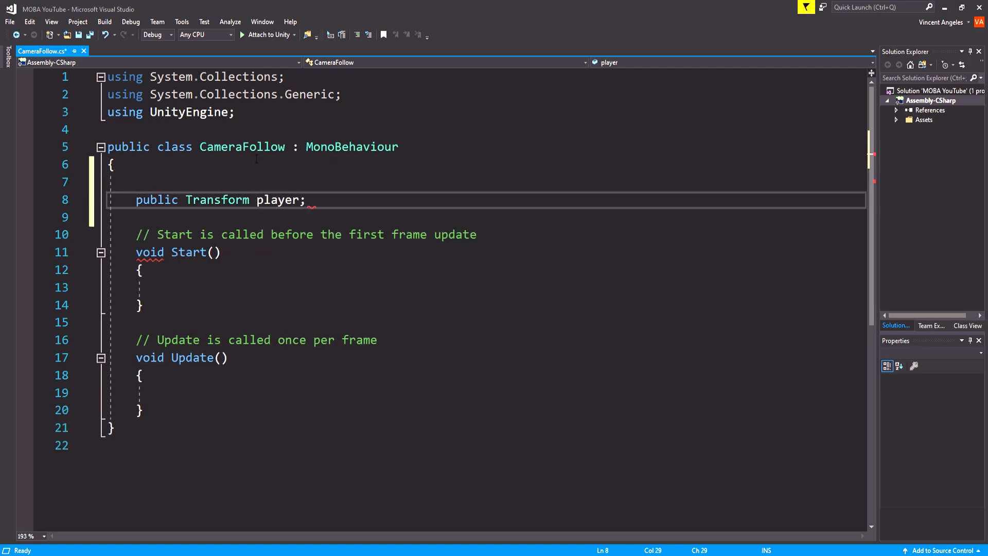
text(private Vector3 cameraOffset;)
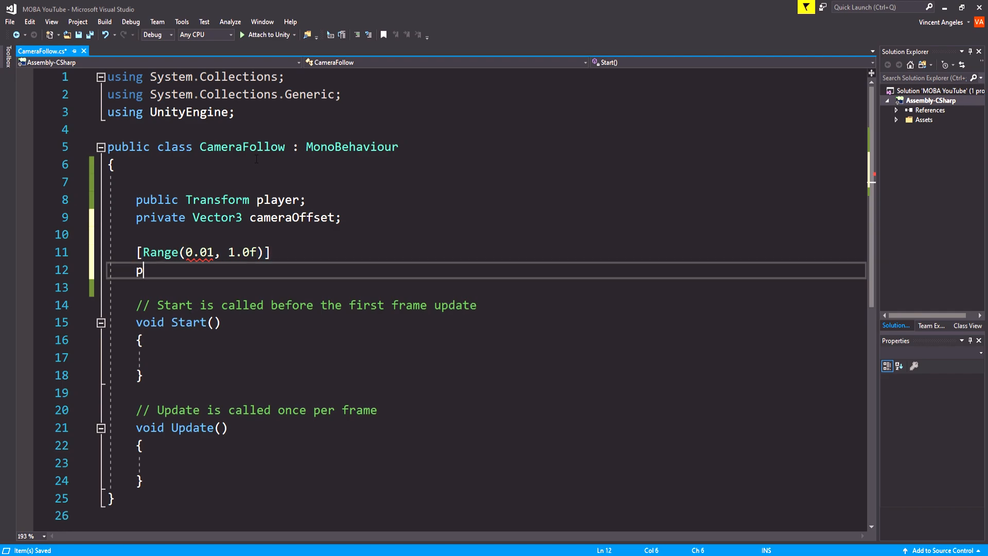
text(ublic float smoothness;)
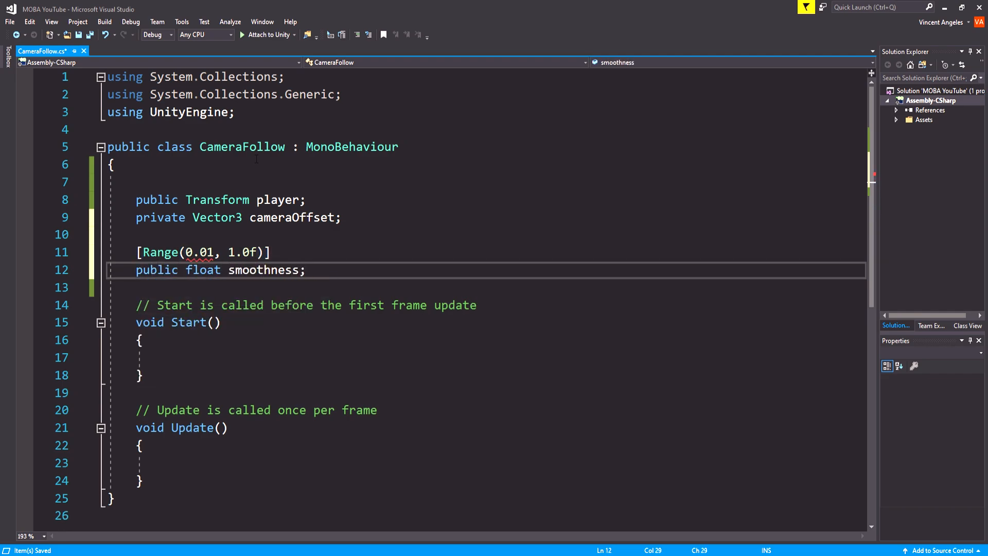
text(= 0.)
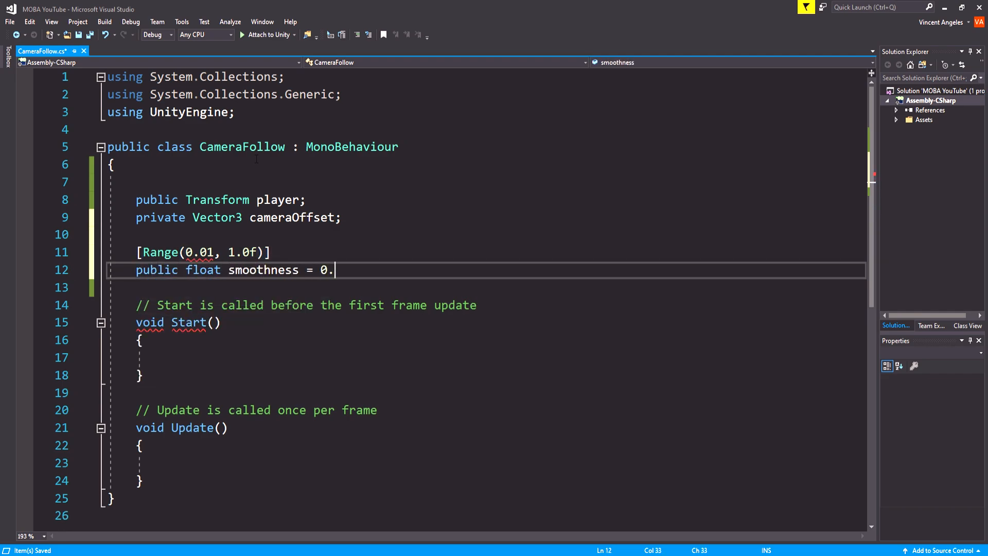
text(5f;)
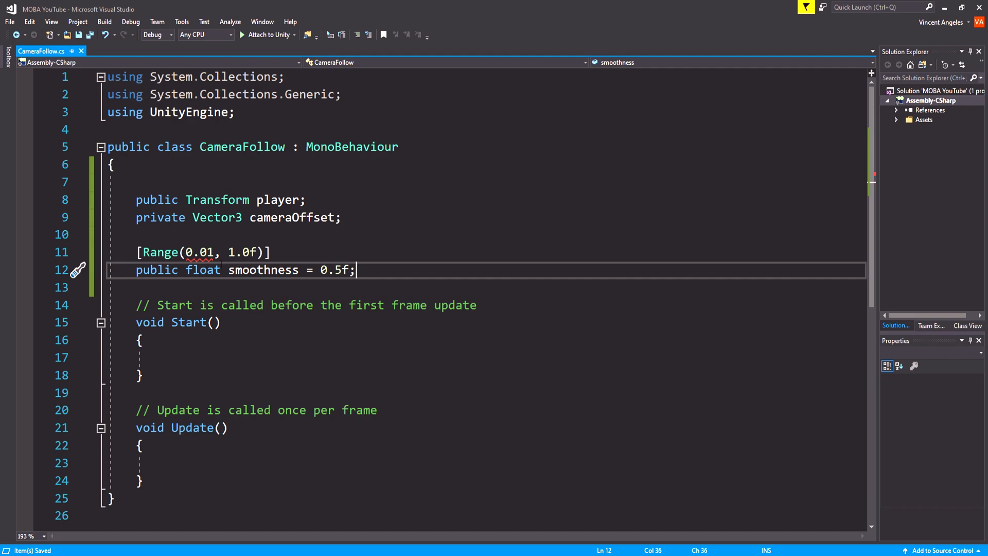
text(f)
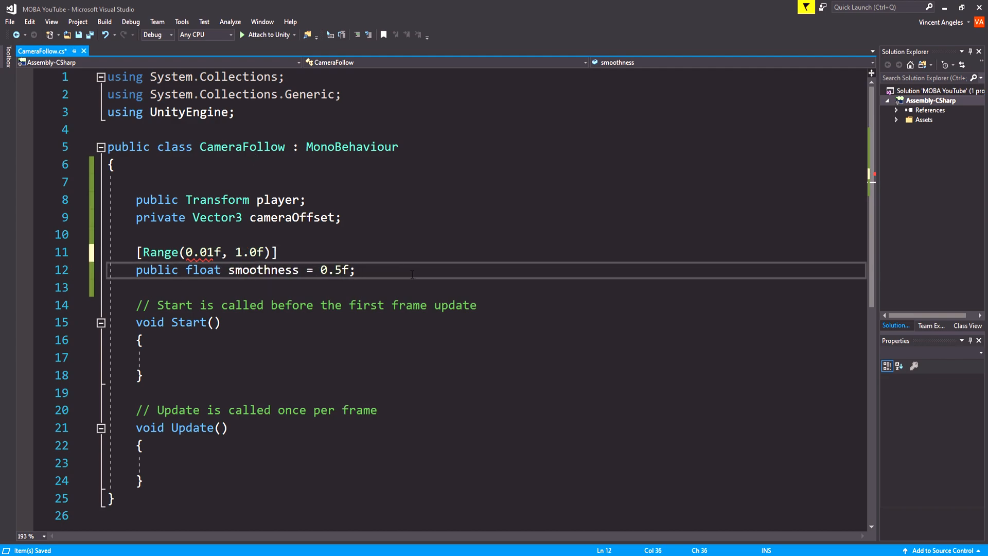
In Start, store cameraOffset as the camera position minus player.transform.position
click(142, 340)
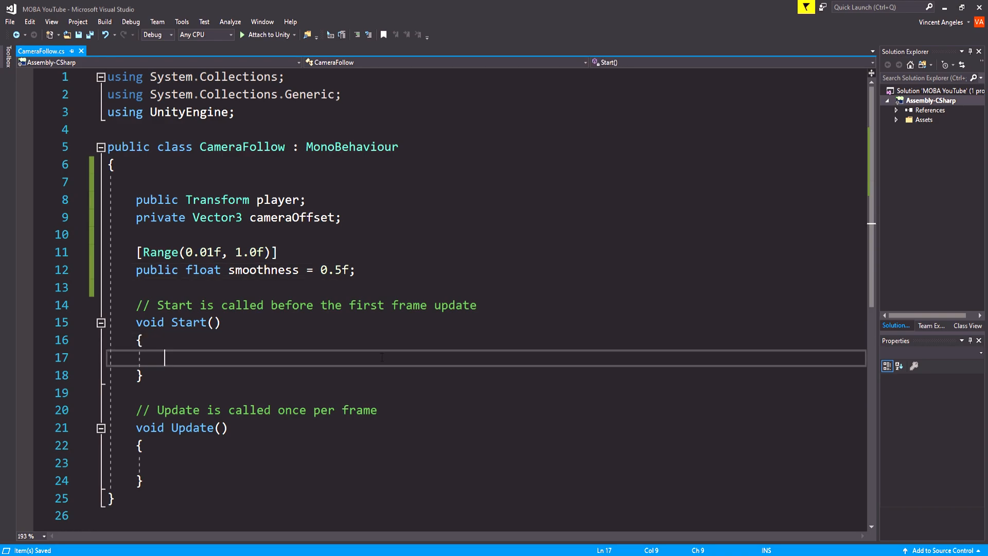
text(ca)
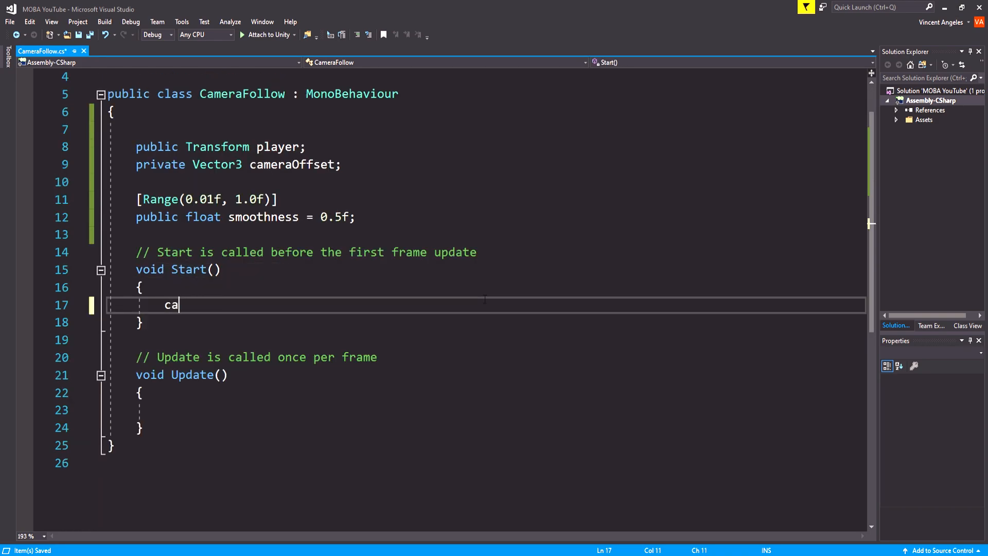
text(mer)
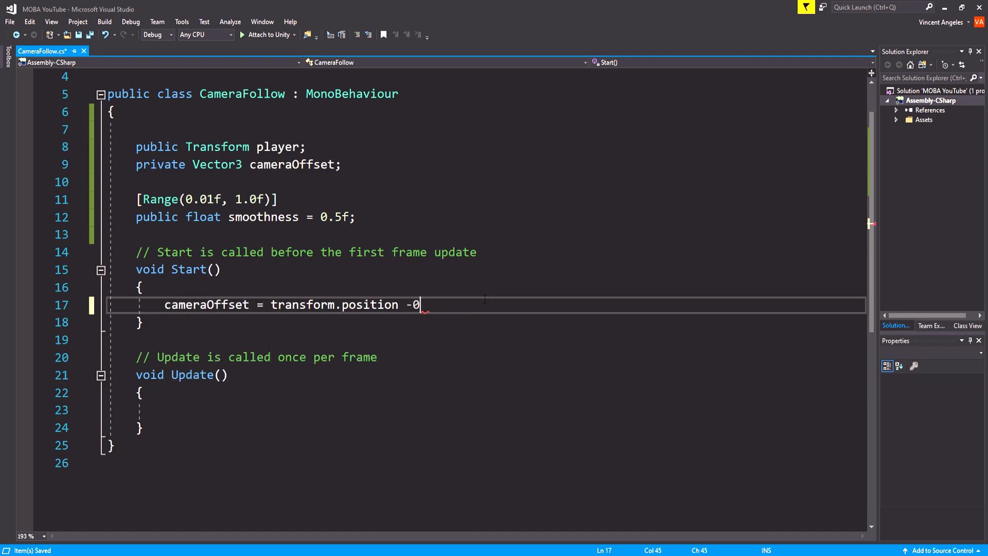
text(player.transform.position;)
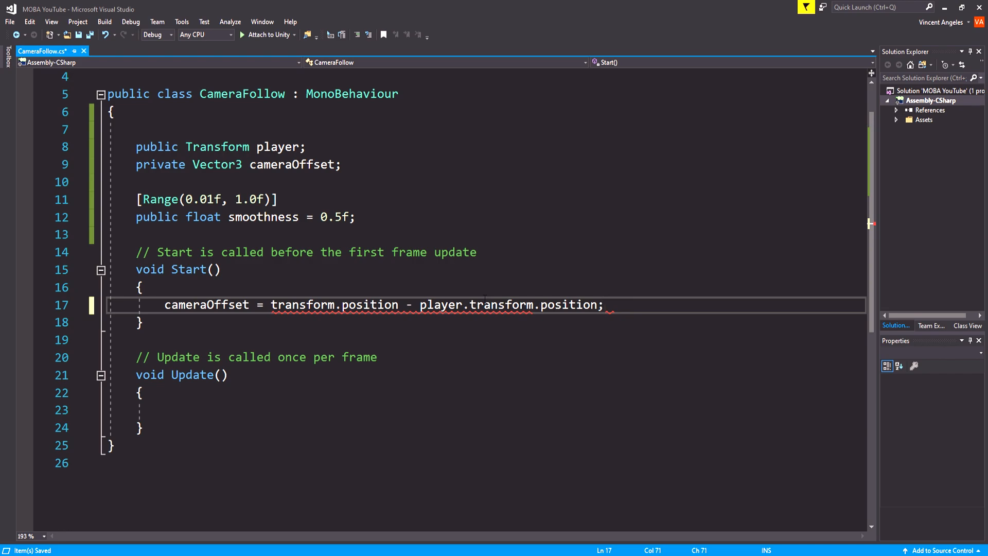
In Update, compute newPos = player.position + cameraOffset and Slerp transform.position toward it
text(Vector3 newPos =)
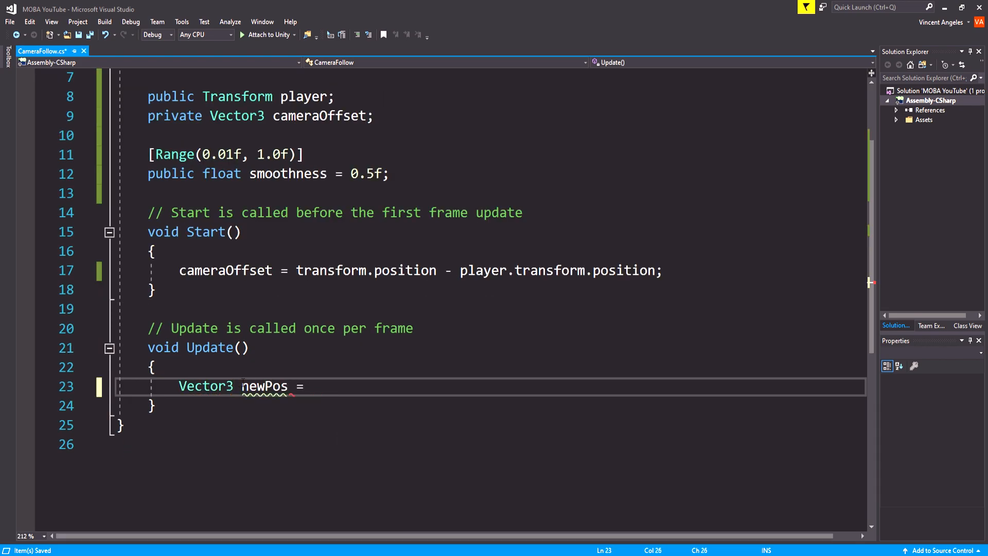
text(player.position)
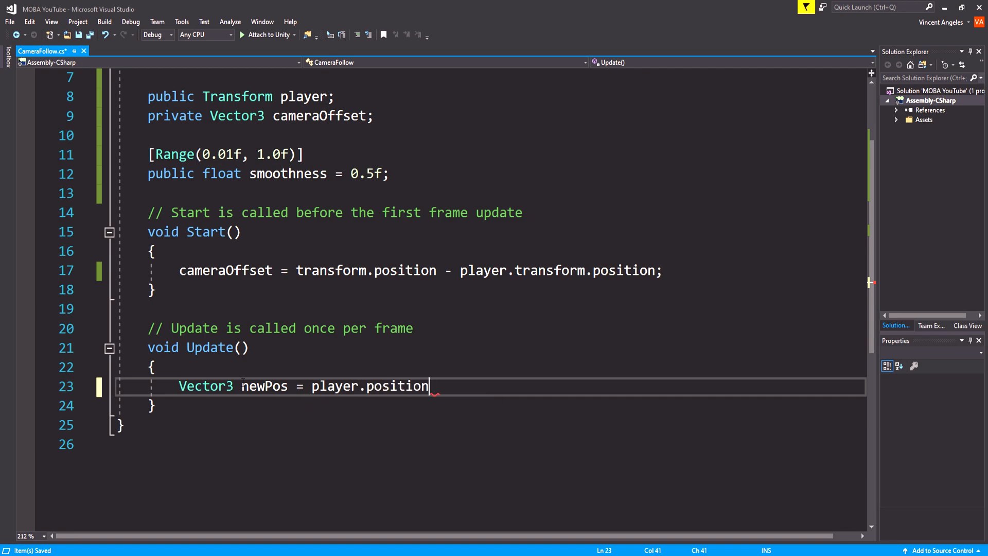
text(+ cameraof)
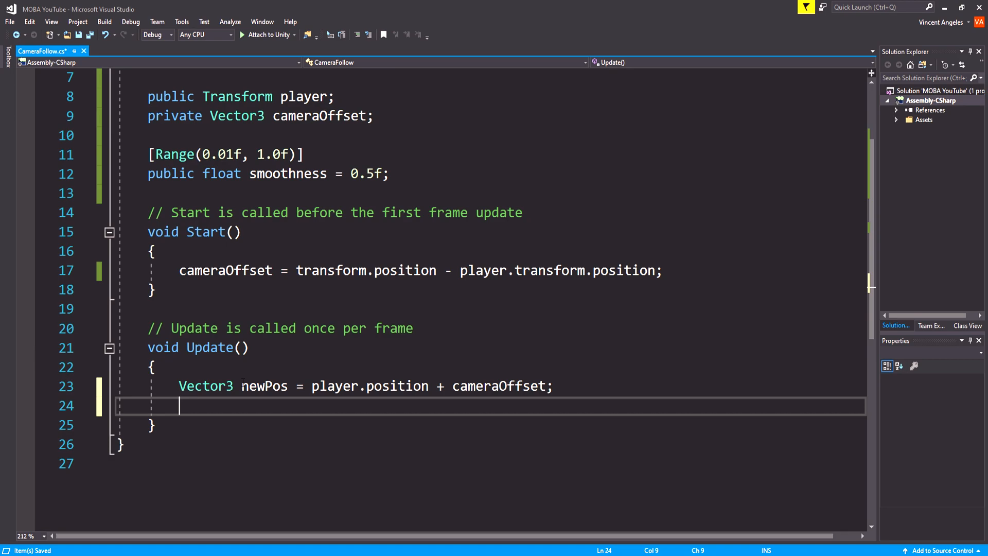
text(transform)
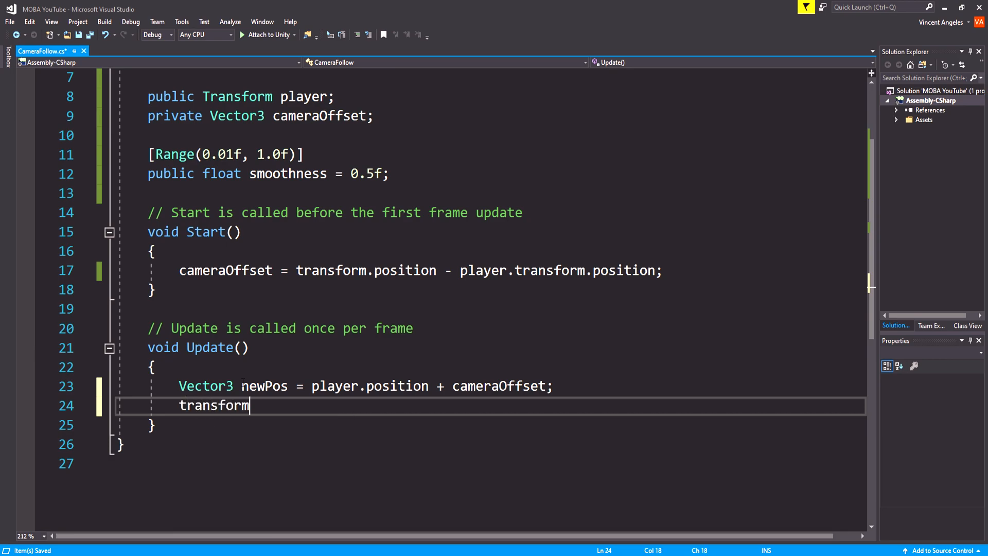
text(.position =)
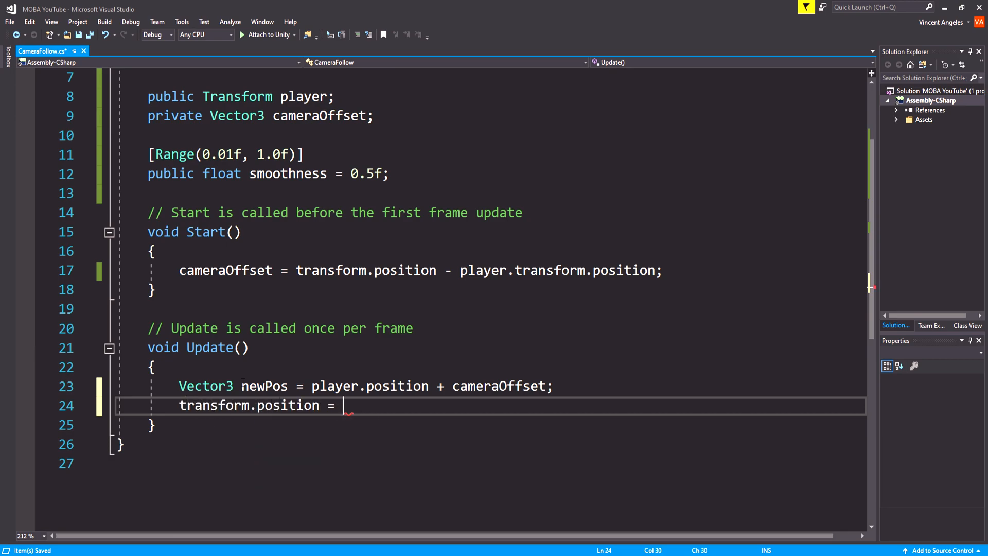
text(Vector3.Slerp()
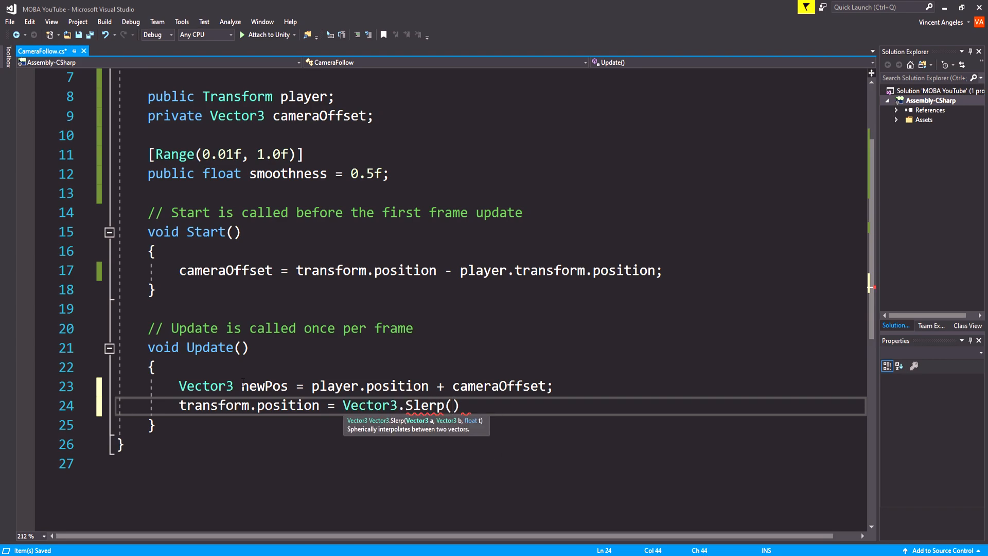
text(transform.position, new)
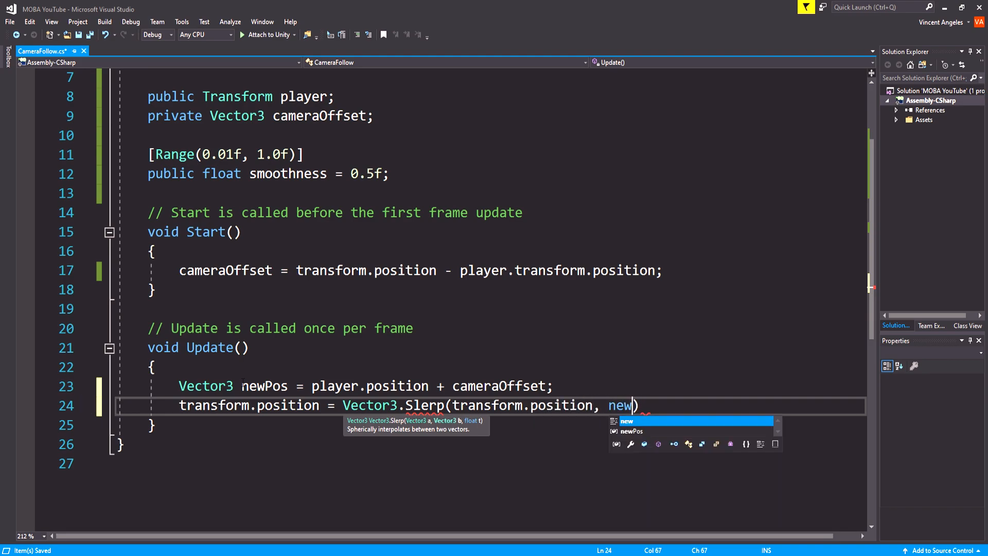
Finish the Slerp call with smoothness, then select Player and open its Movement script
text(Pos, smoothness);)
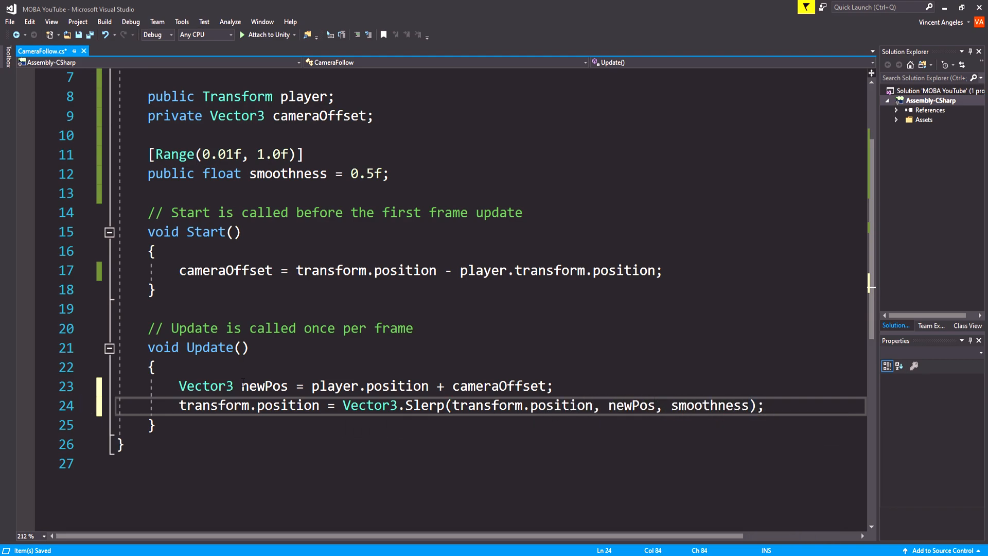
click(153, 289)
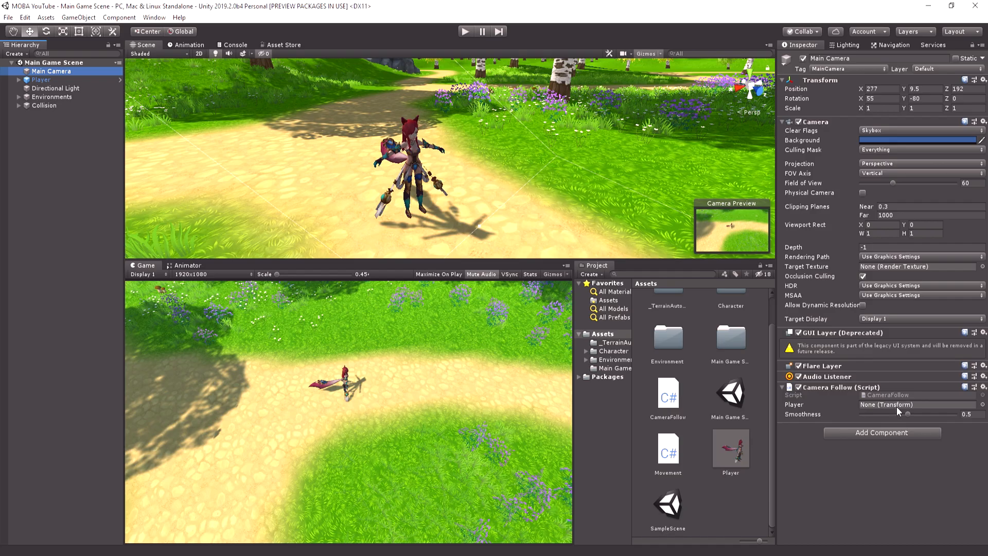
click(41, 81)
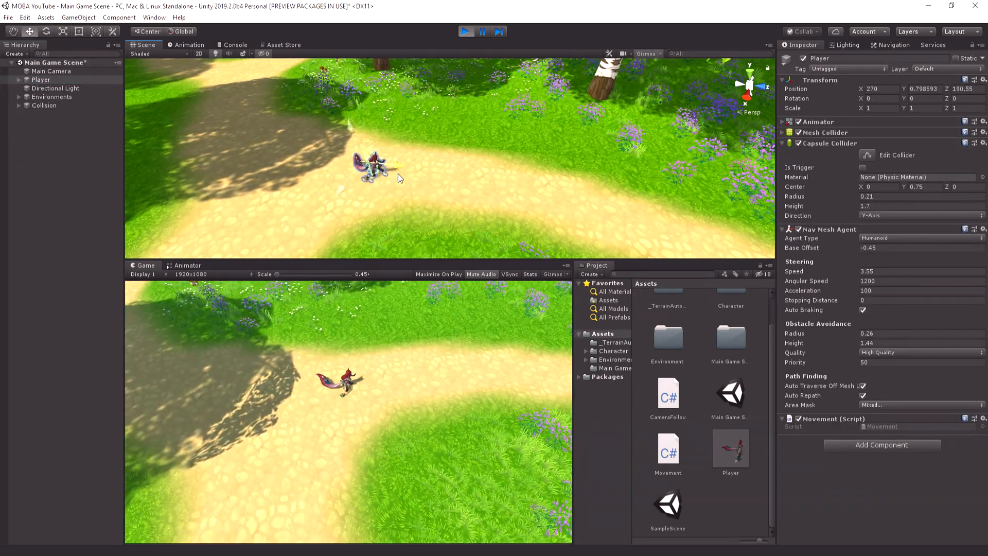
click(465, 31)
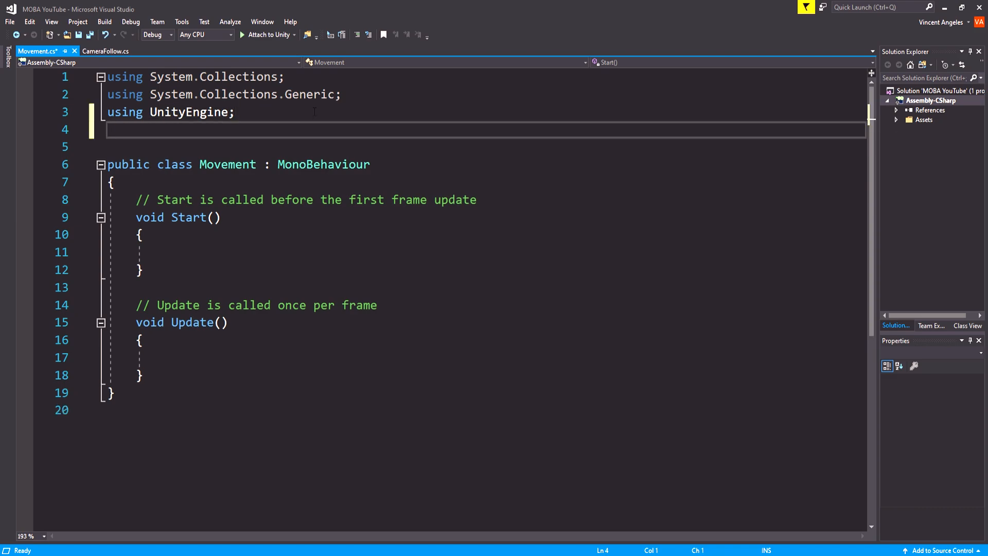
Import UnityEngine.AI and declare NavMeshAgent agent, rotateSpeedMovement = 0.1f and rotateVelocity
text(using UnityEngine.)
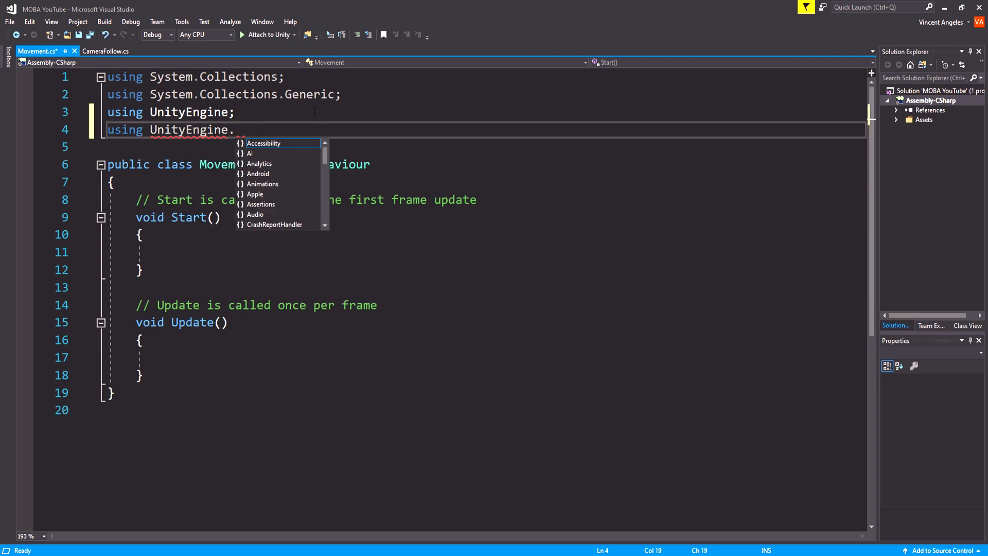
text(AI;)
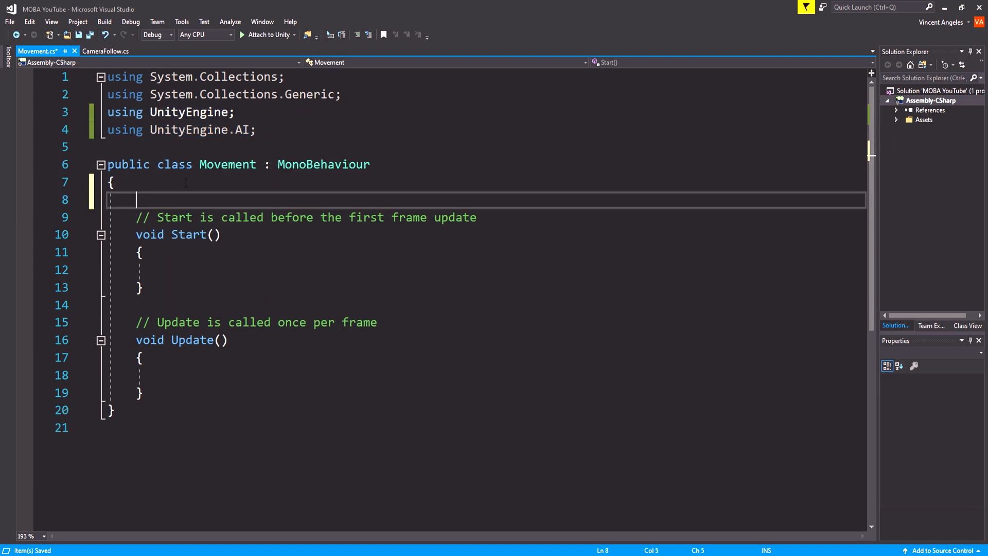
text(NavMeshAgent agent;)
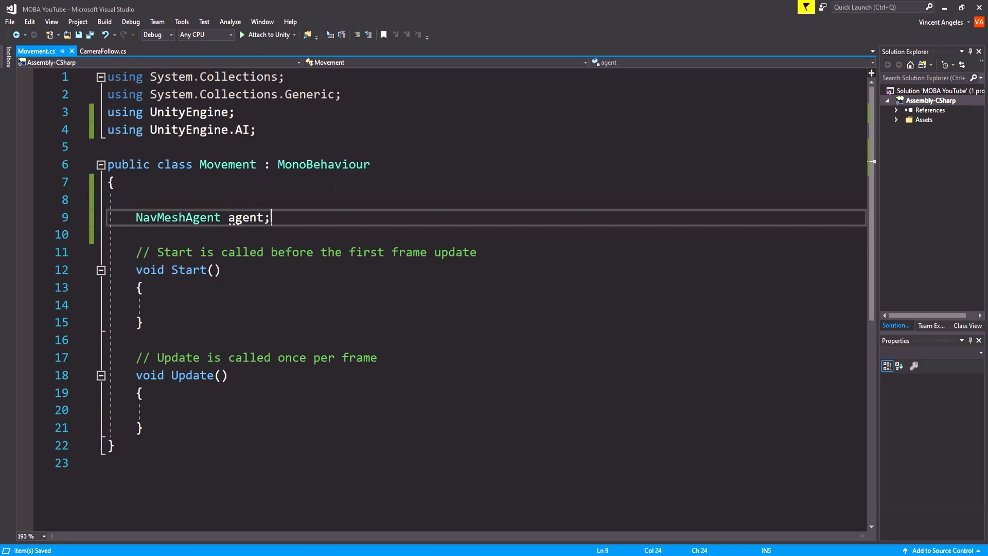
text(public float rotateSpeedMovement = 0.1f;)
text(float rotateVelocity;)
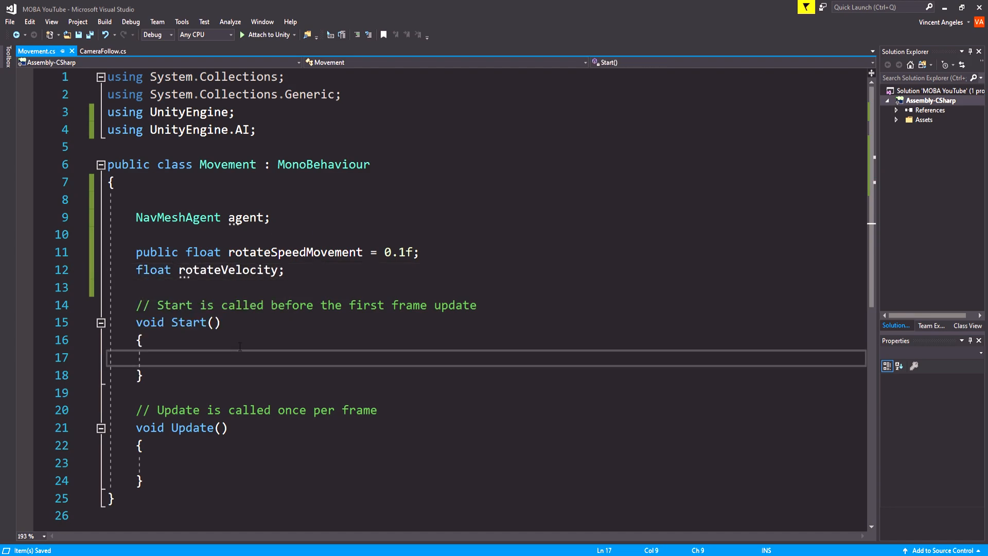
In Start, assign agent = gameObject.GetComponent<NavMeshAgent>()
text(agent =)
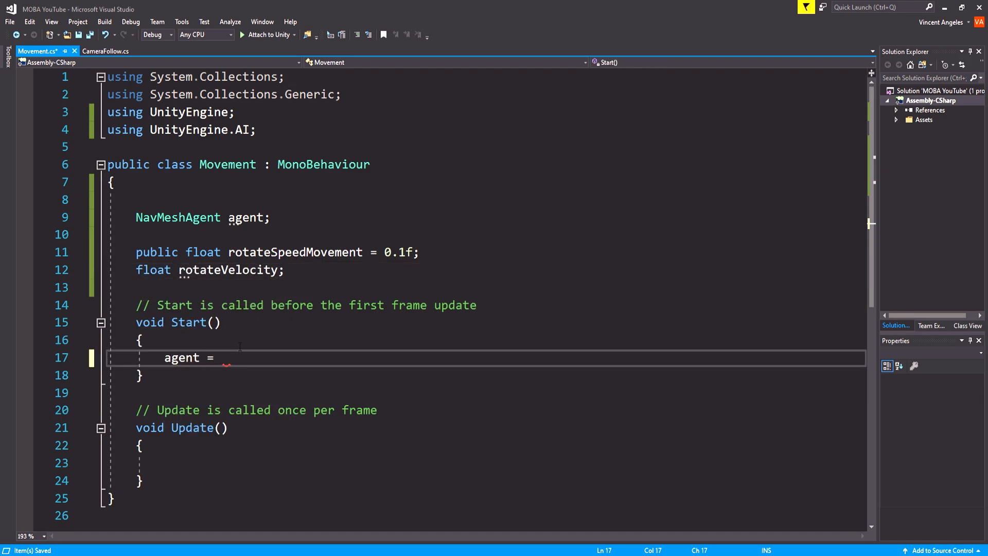
text(gameObject.GetComponent)
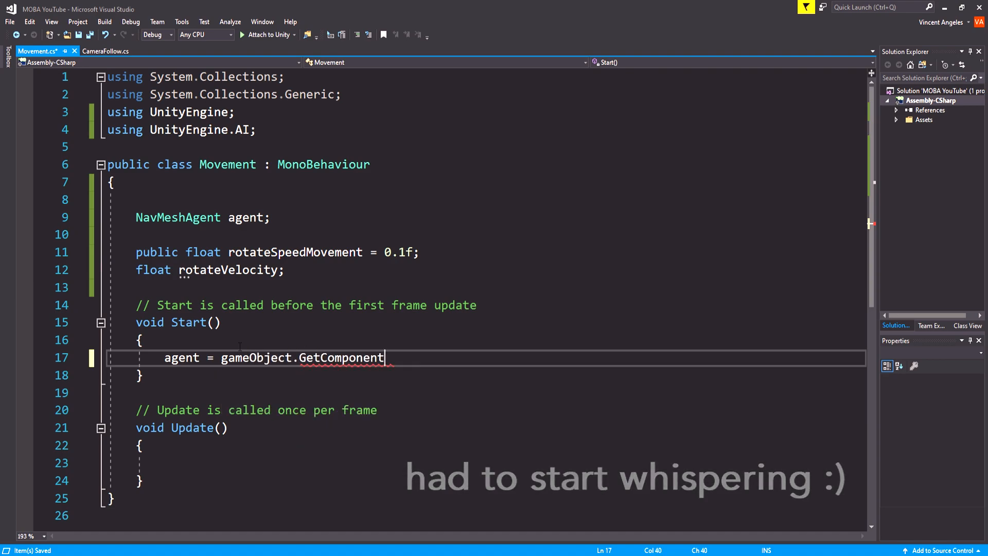
text(<NavMeshAgent>)
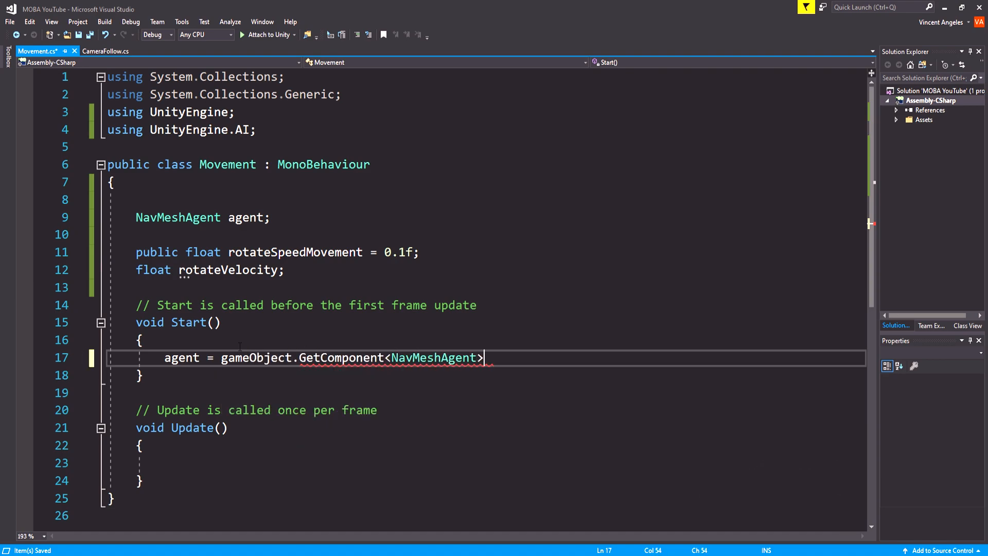
text(();)
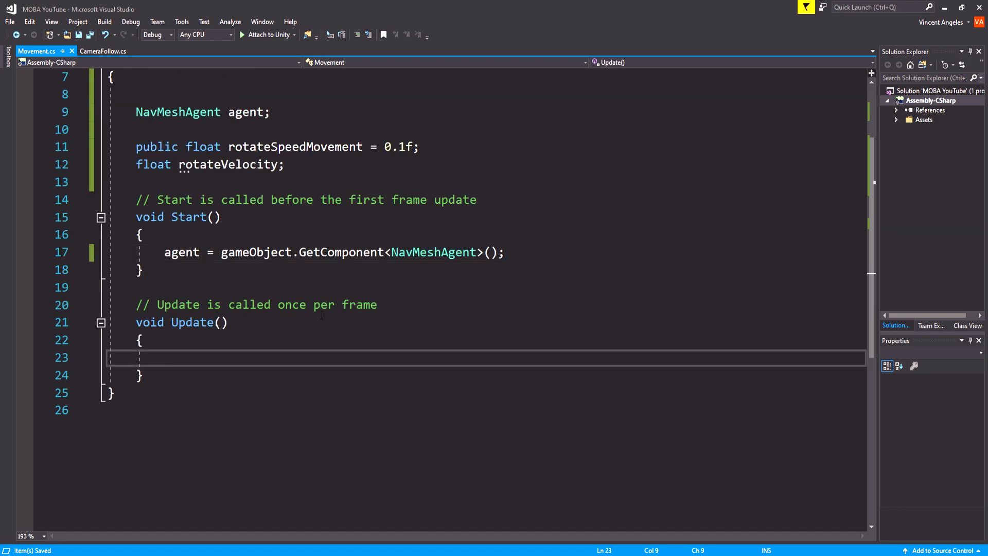
On right mouse press, Physics.Raycast from Camera.main.ScreenPointToRay(Input.mousePosition) into hit
text(if()
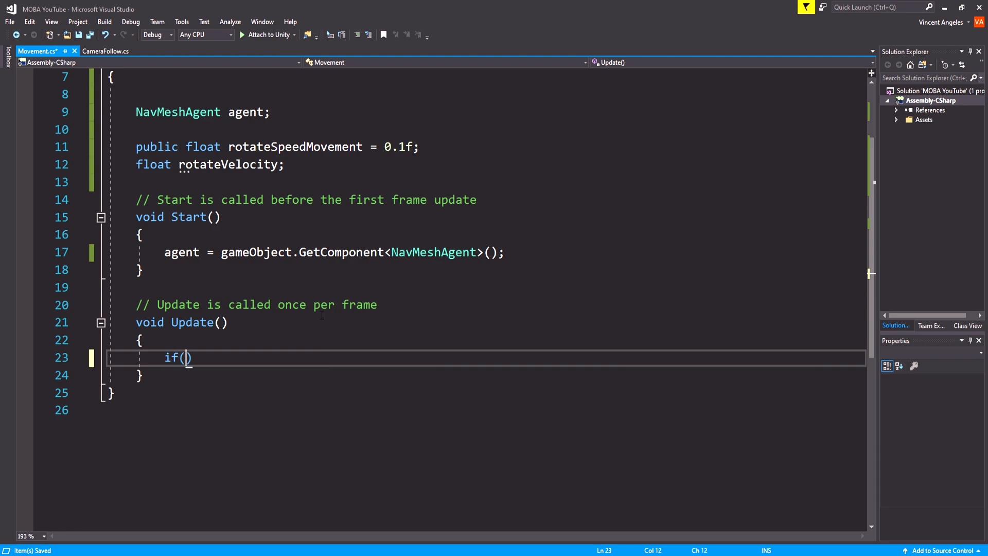
text(Input.get)
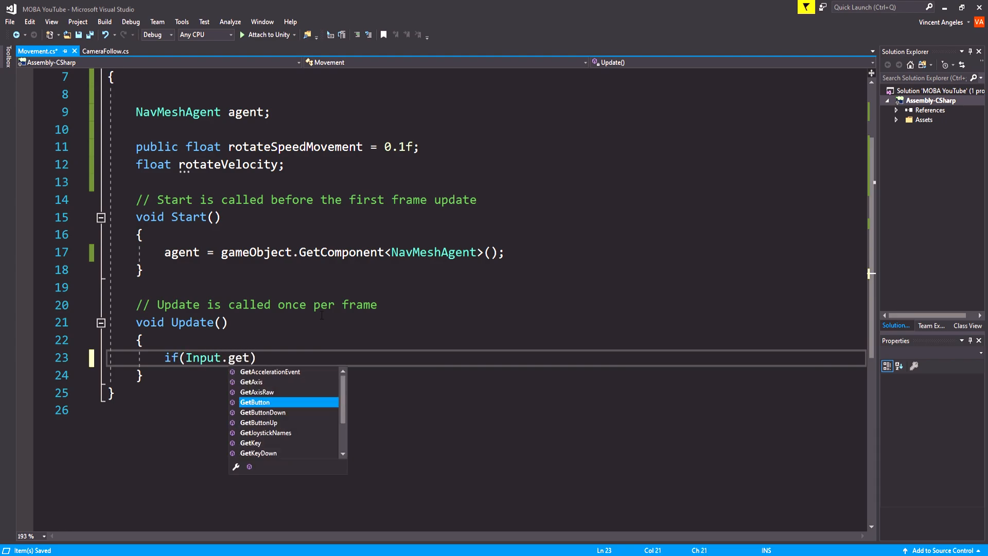
key(Down)
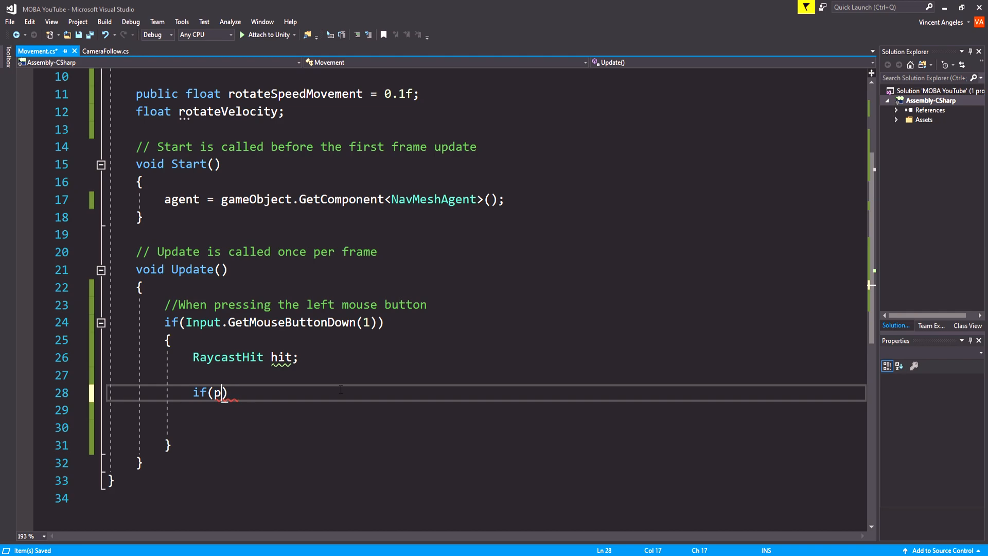
text(hysics.Raycast()
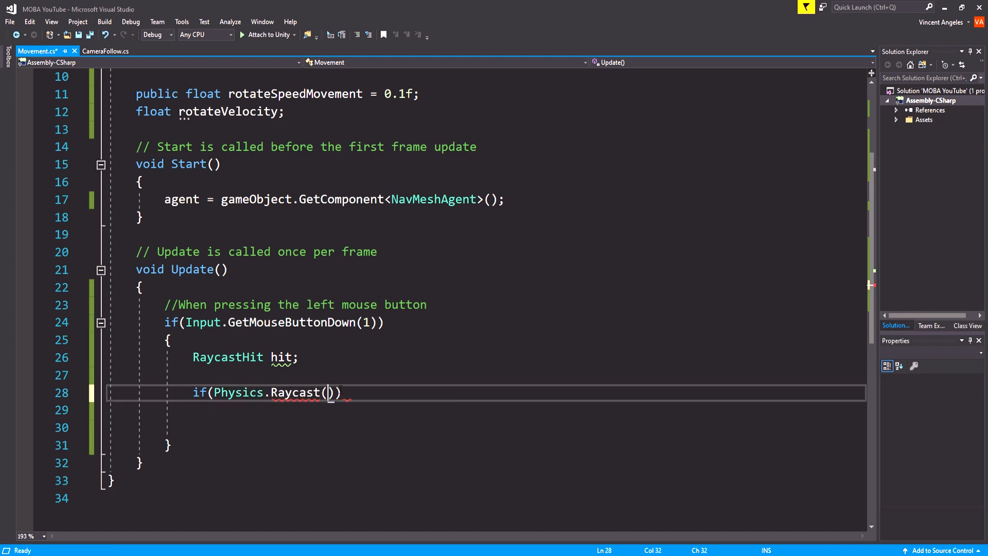
text(Camera.main.ScreenPointToRay()
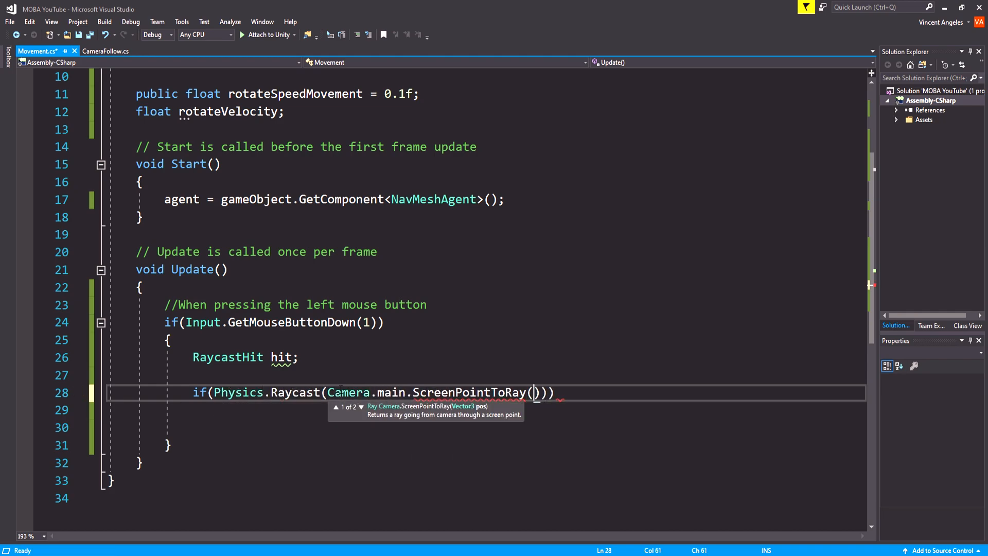
text(Input.mousePosition)
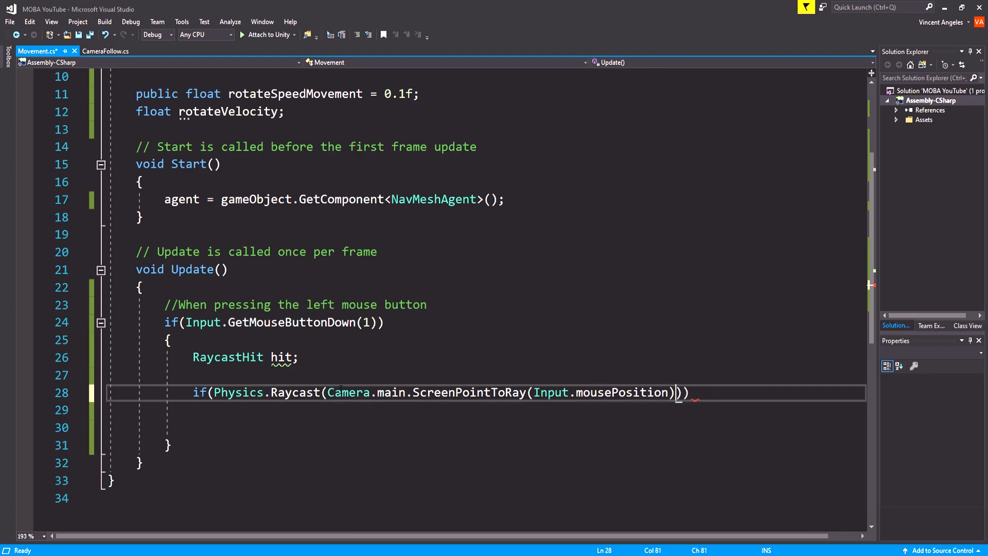
text(, out hit, mathf.Infinity)
text(//Checking if the raycast shot hits something that uses the navmesh system.)
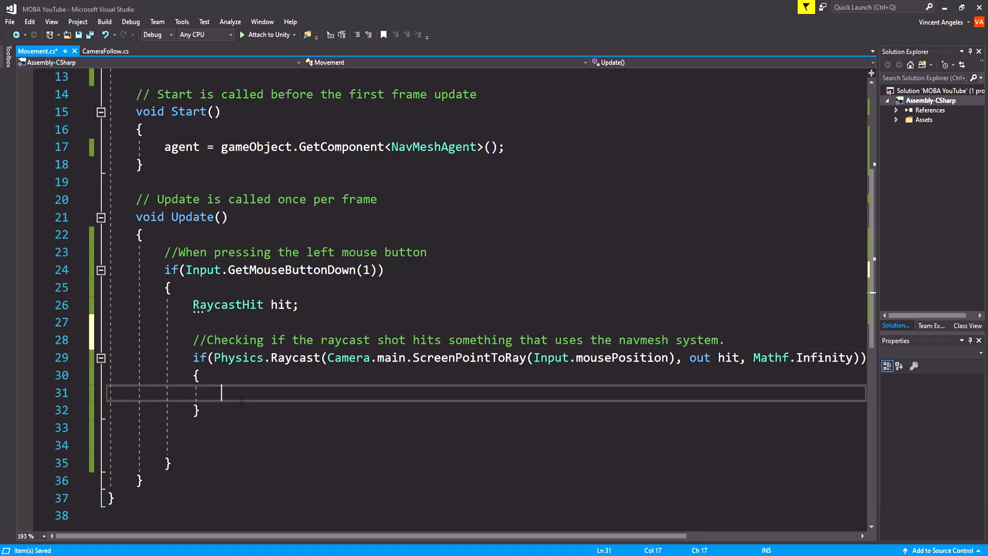
Inside the hit block call agent.SetDestination(hit.point) with a 'Have the player move' comment
text(agent.SetAreaCost()
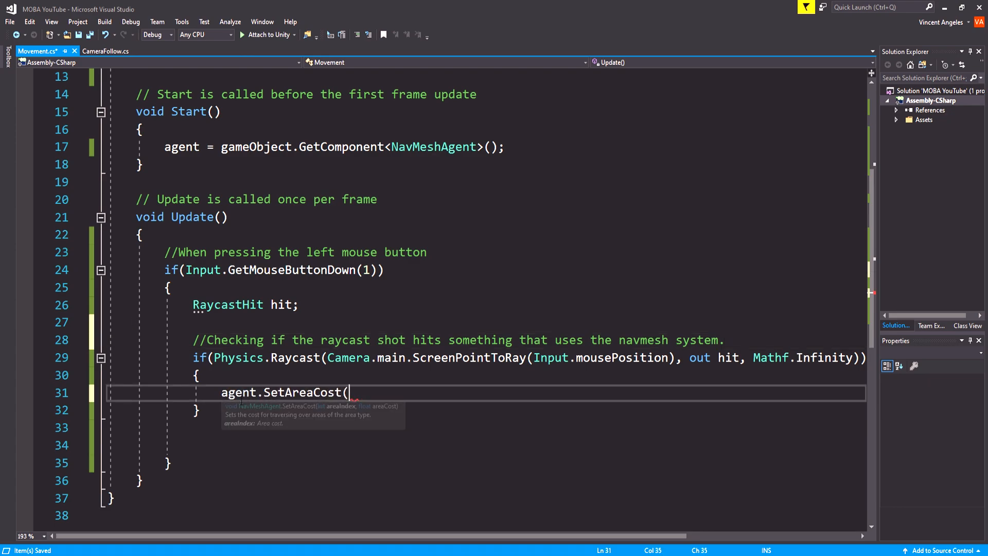
text(SetDestination(hit.point);)
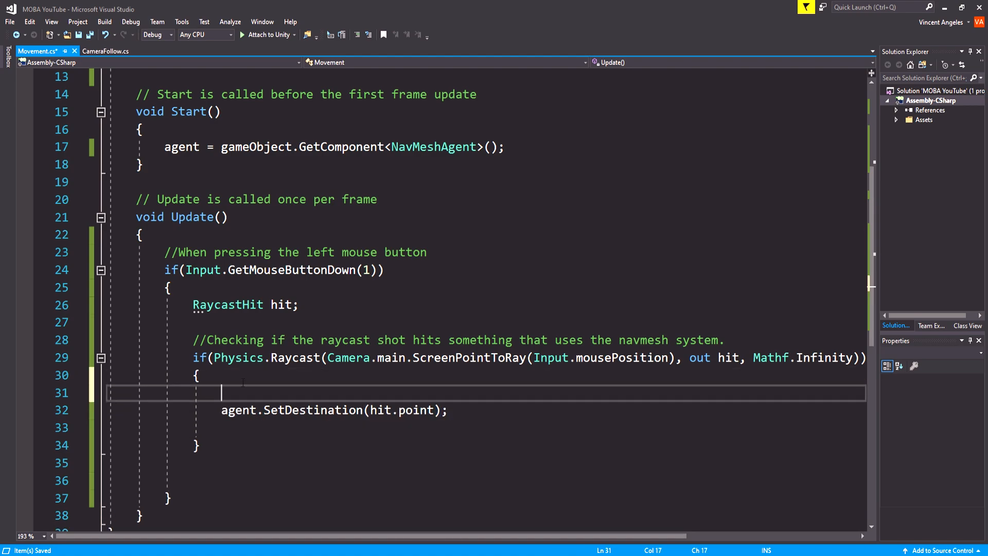
text(//)
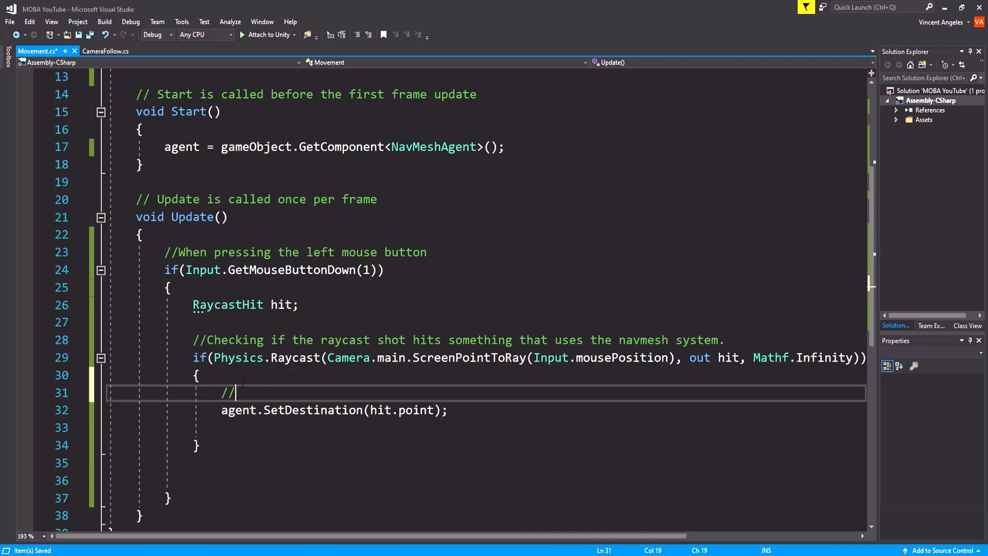
text(Have the player move to the p)
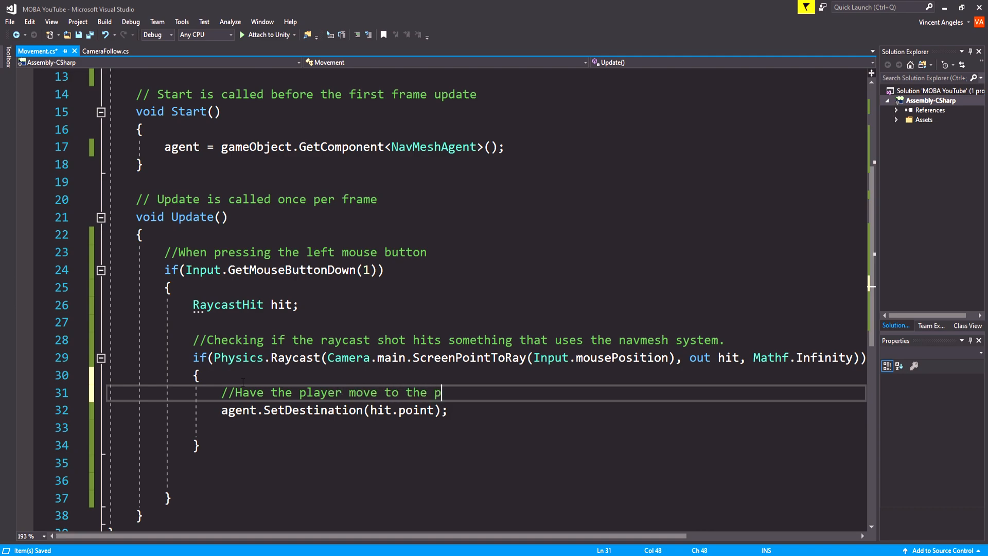
Compute rotationToLookAt = Quaternion.LookRotation(hit.point - transform.position)
text(aycast/hit point.)
text(Quaternion r)
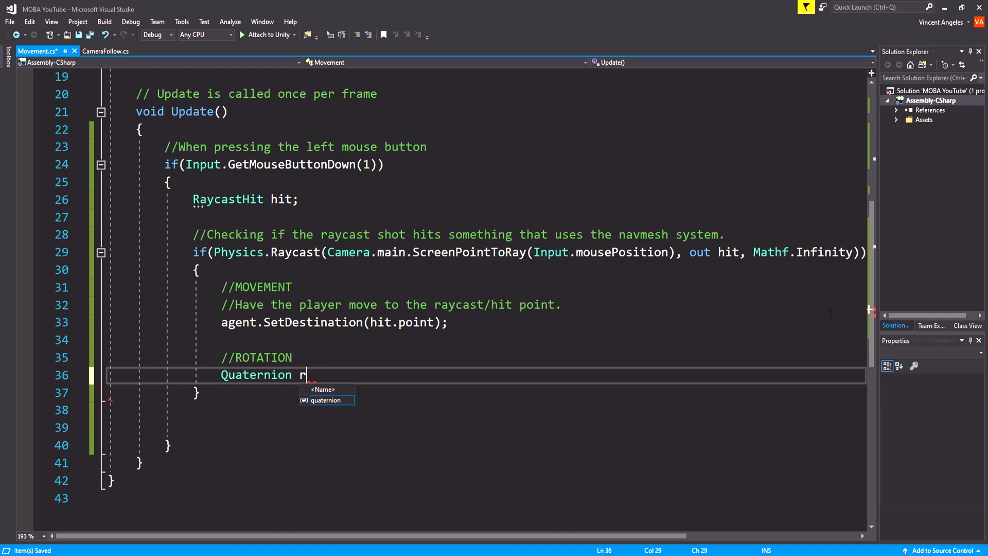
text(otationToLookAt = Quaternion.)
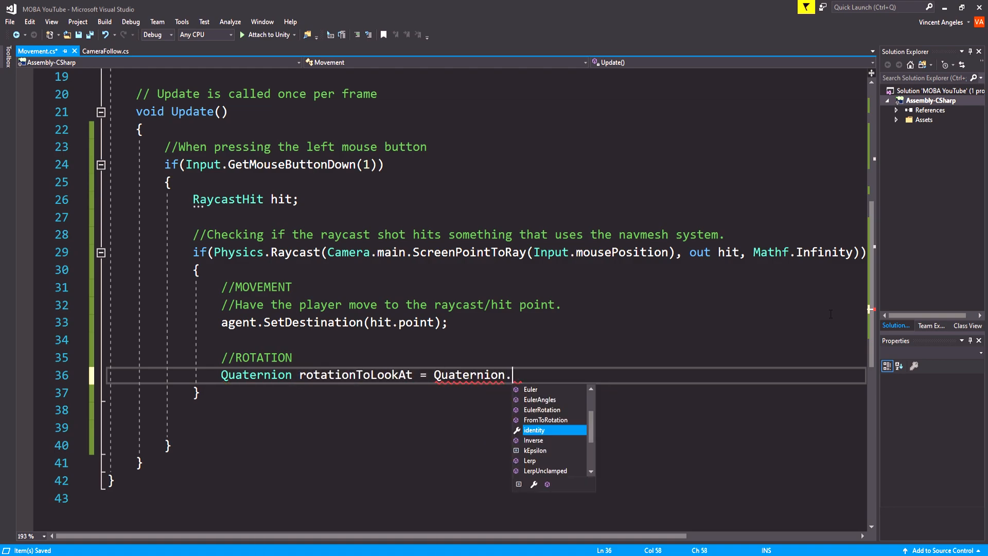
text(LookRotation(hit.)
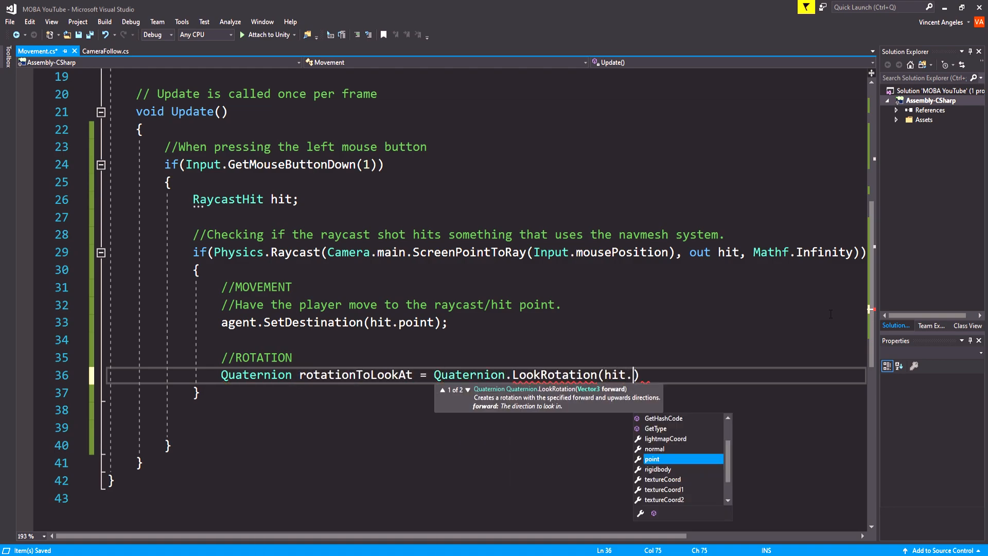
text(point - transform.position)
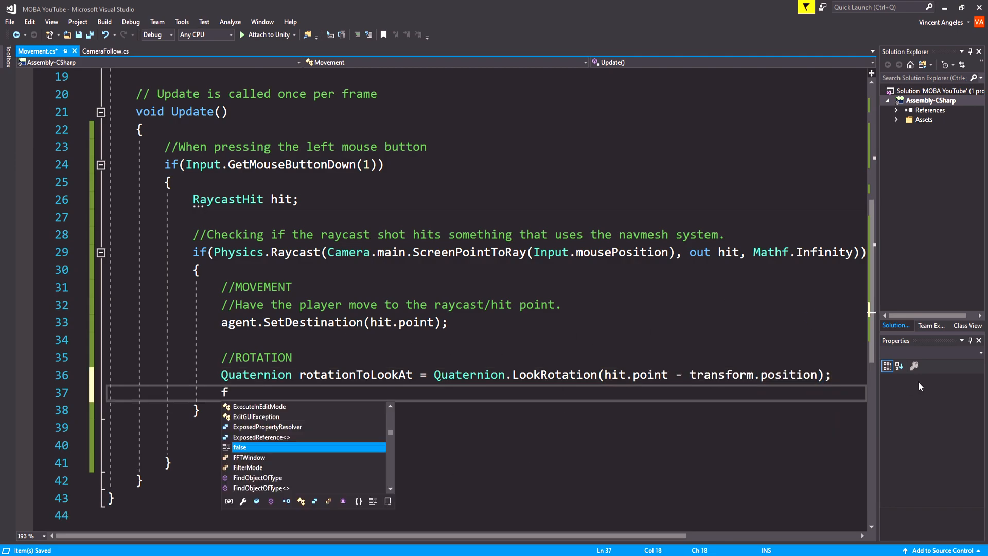
Smooth rotationY with Mathf.SmoothDampAngle and set transform.eulerAngles = new Vector3(0, rotationY, 0)
text(loat rotationY = Ma)
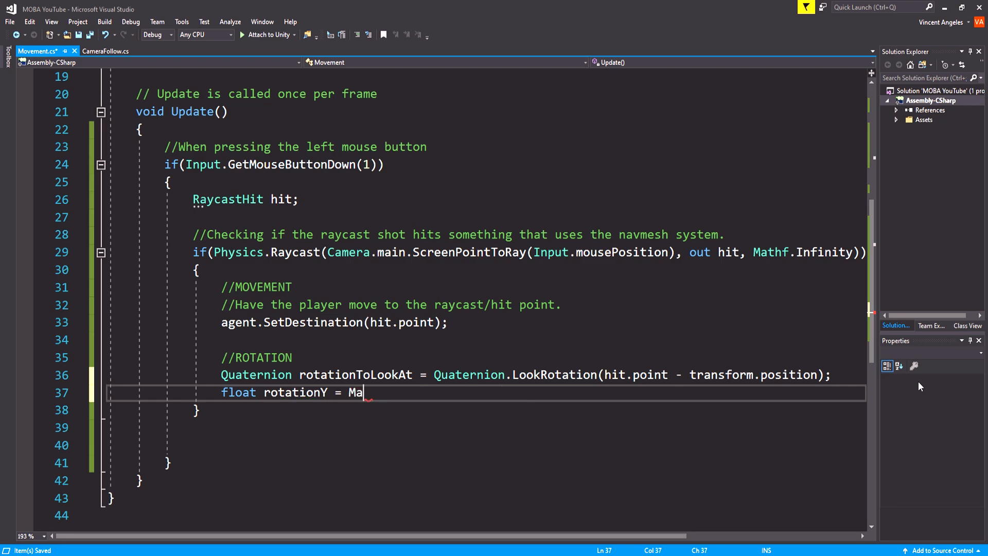
text(thf.SmoothDampAngle(transform)
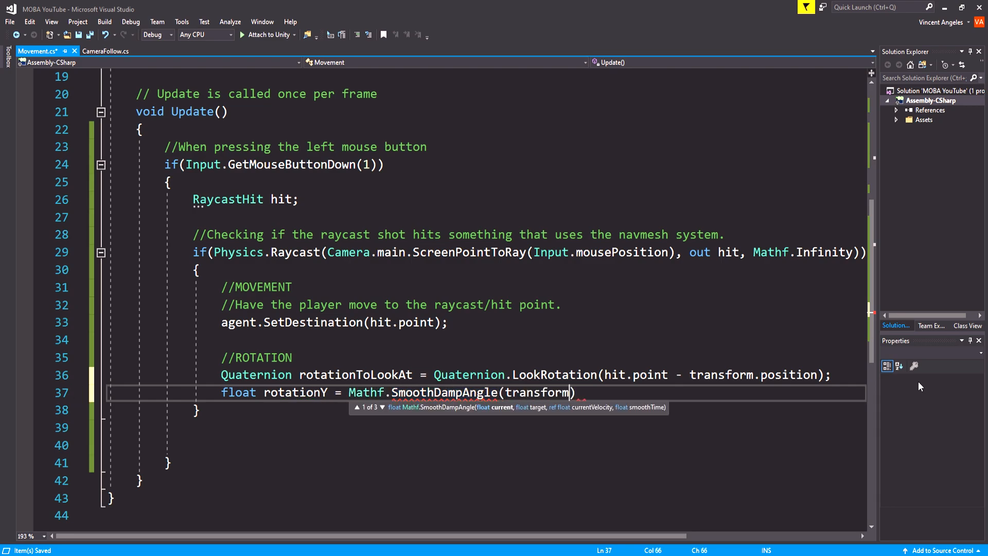
text(eulerAngles.y,)
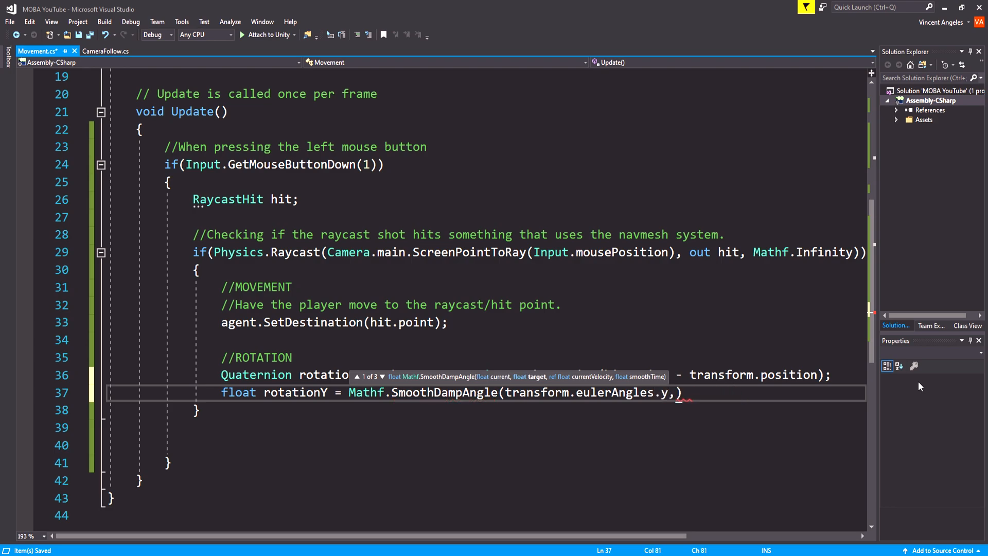
text(rotationToLookAt.eulerAngles.y,)
text(ref rotateVelocity,)
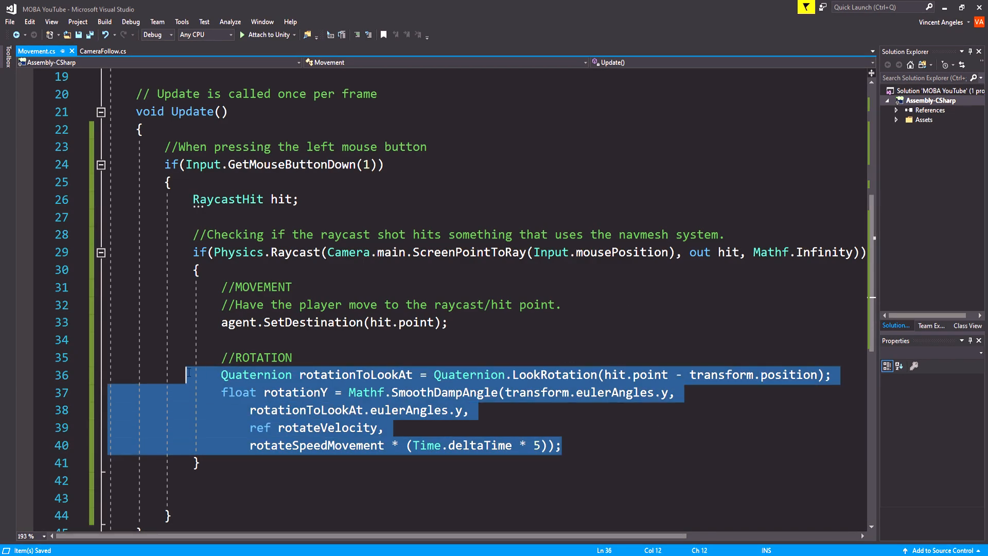
text(transform.eulerAngles)
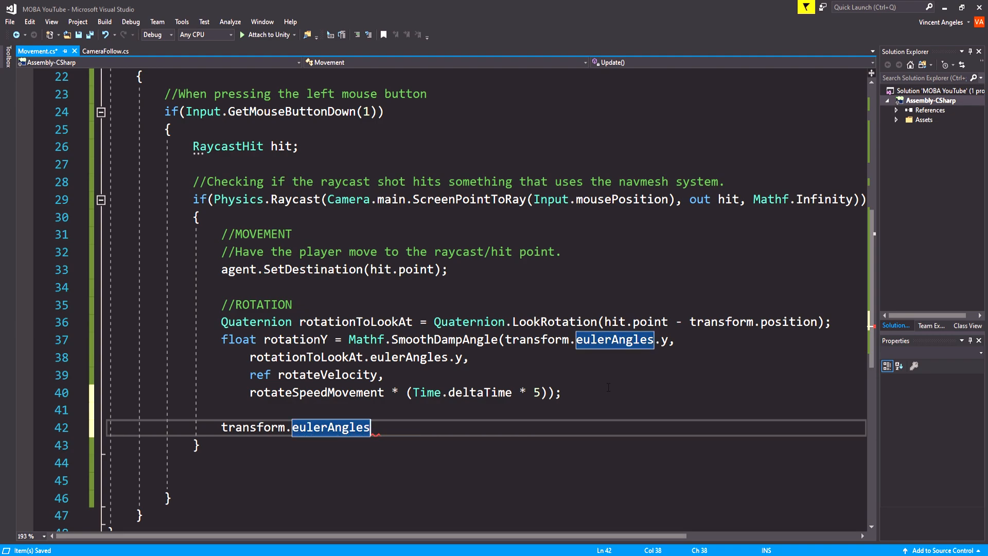
text(= new Vector3(0,)
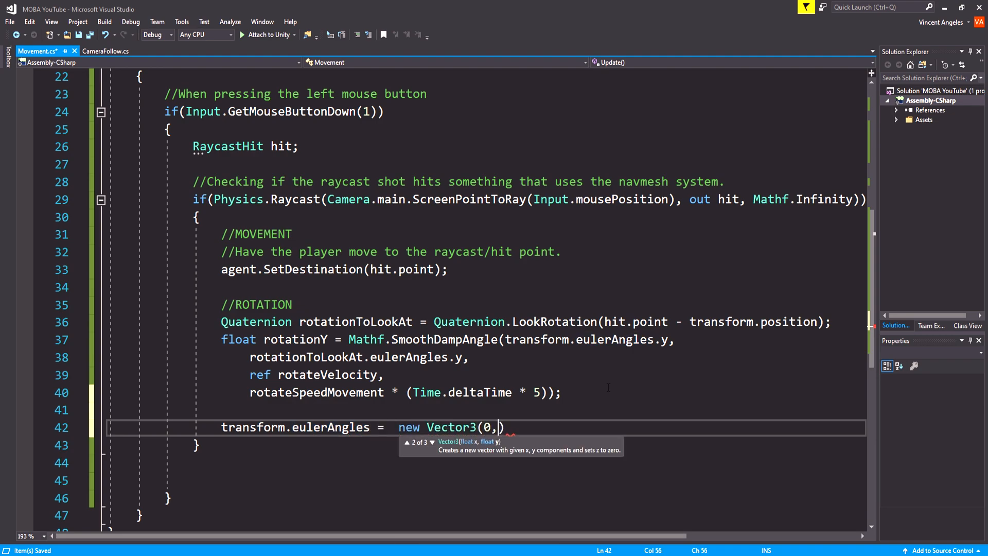
text(rotationY, 0);)
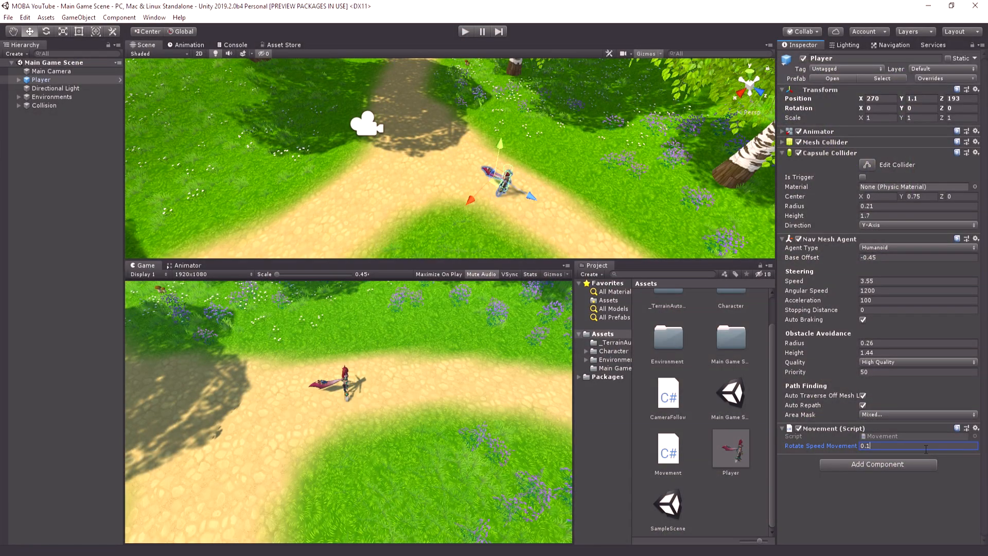
Set the Player's Rotate Speed Movement to 0.075
text(0.075)
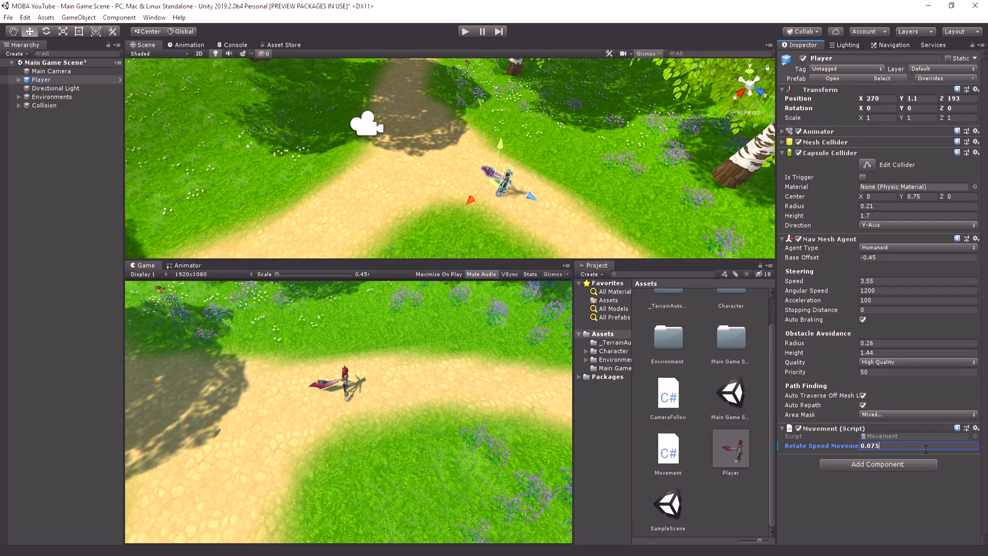